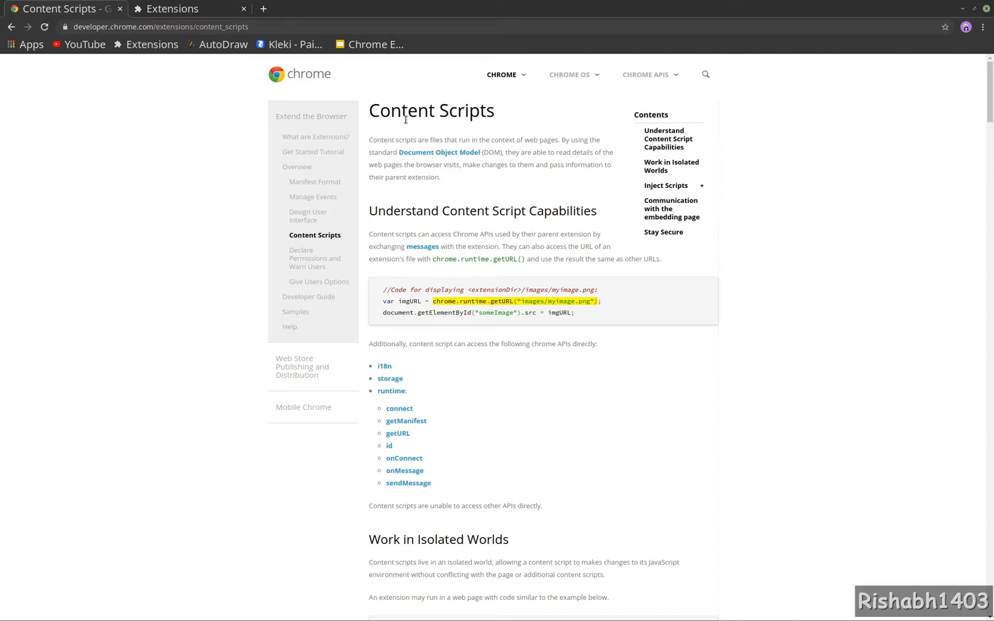
Step: Scroll the Content Scripts docs to the Inject Declaratively manifest.json example
drag(380, 139, 547, 139)
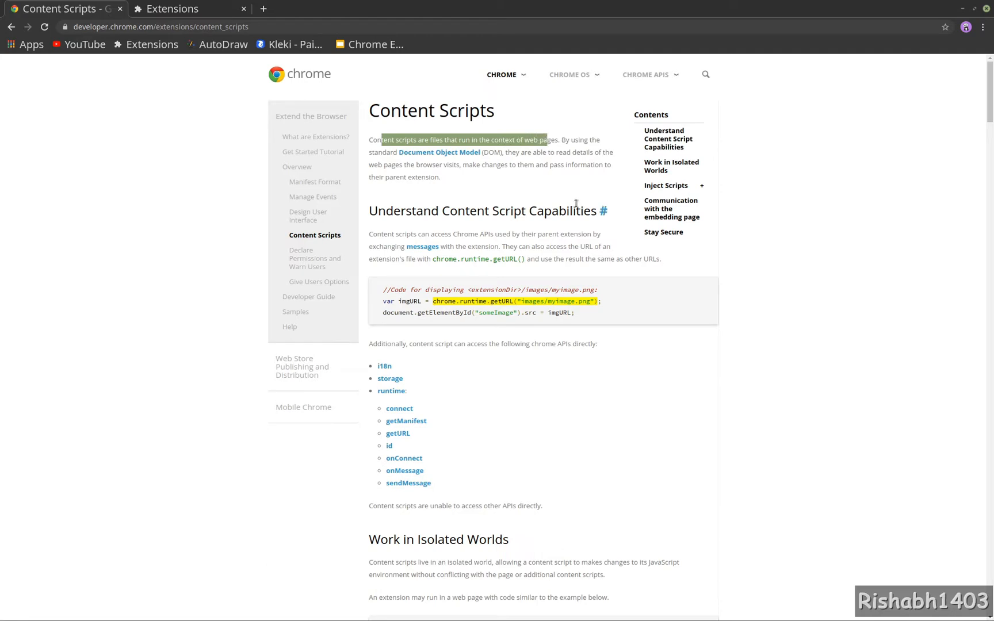
mouse_move(707, 271)
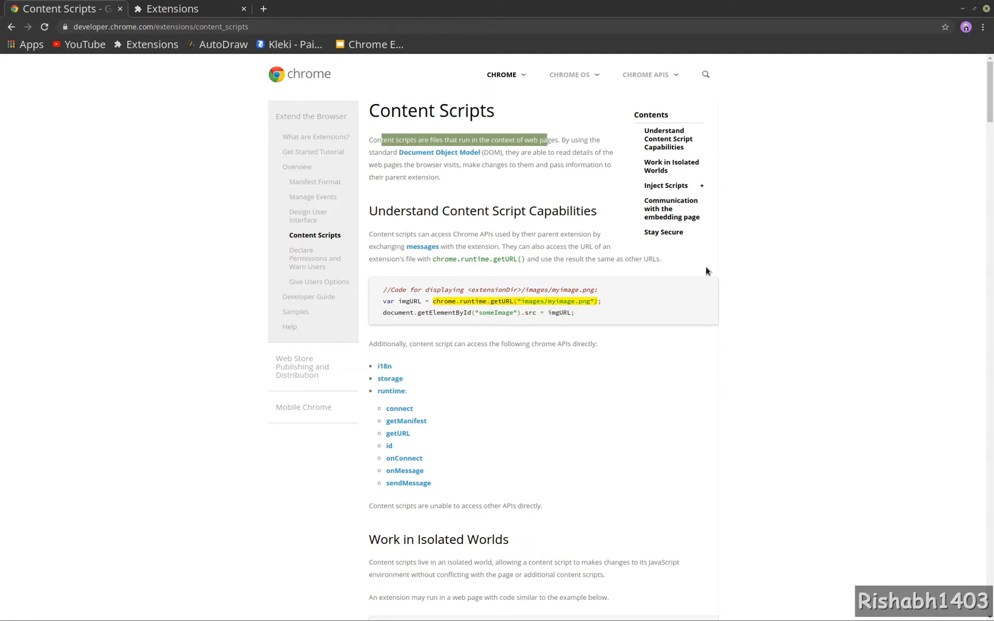
scroll(down, 3)
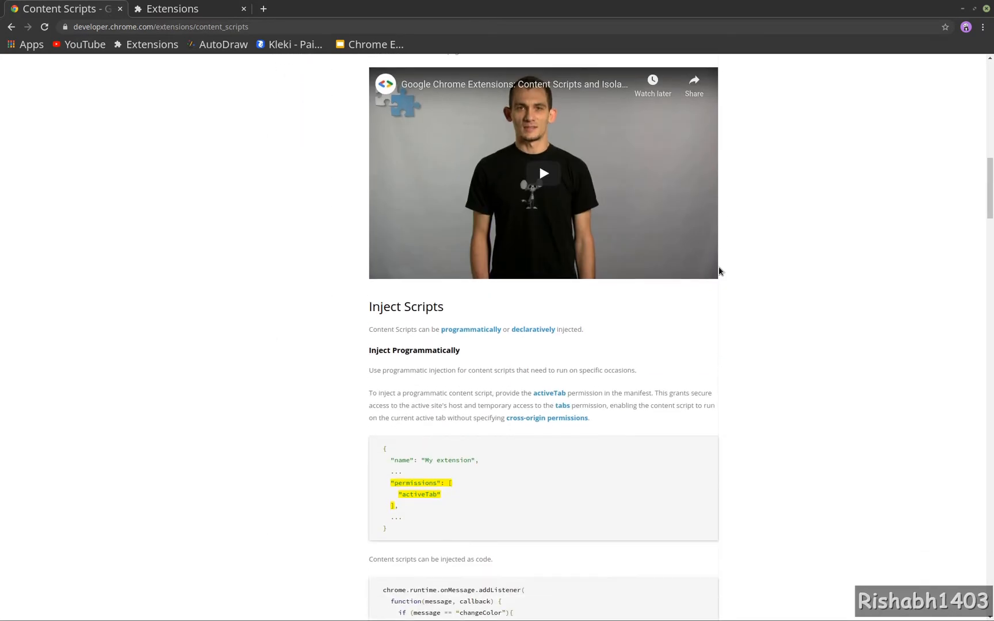
scroll(down, 3)
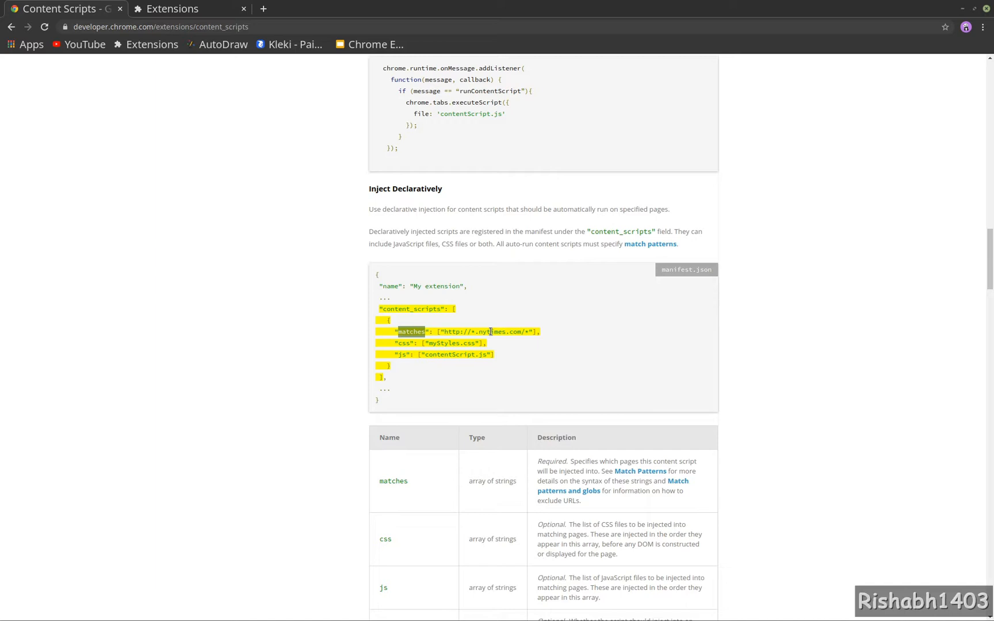
mouse_move(424, 354)
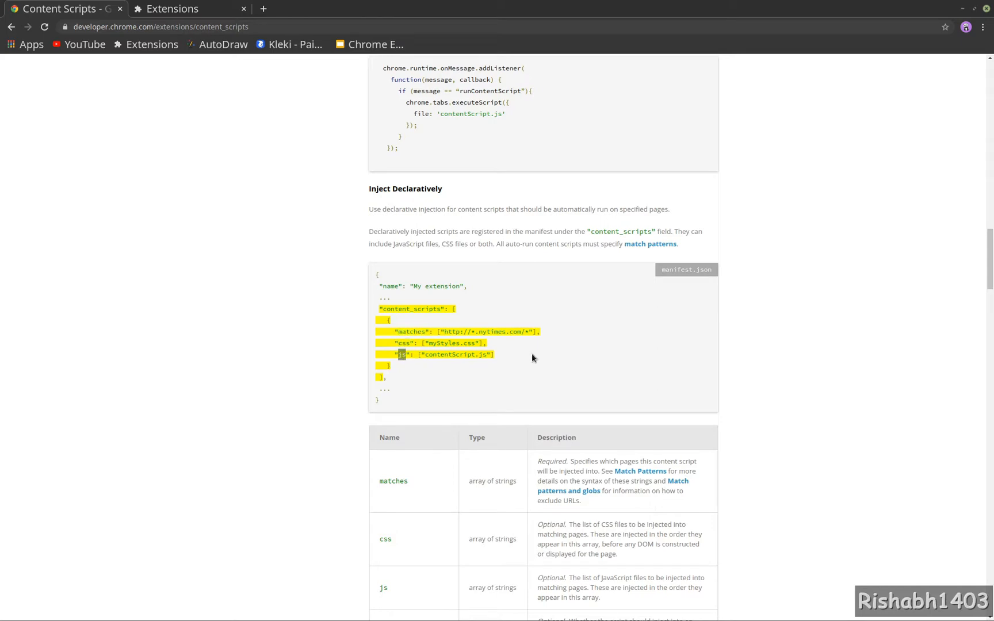
mouse_move(459, 344)
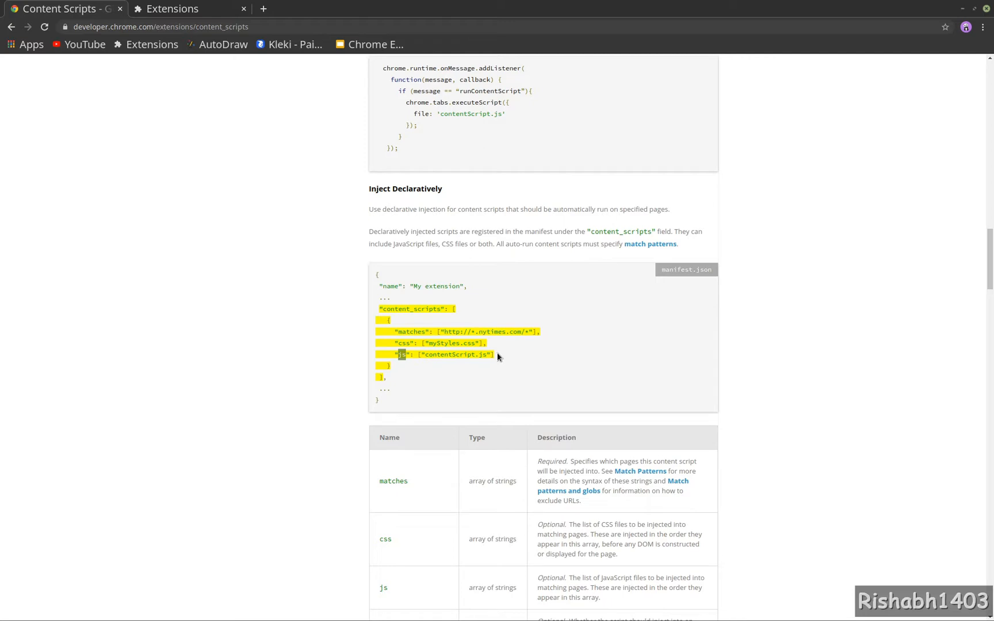
mouse_move(511, 301)
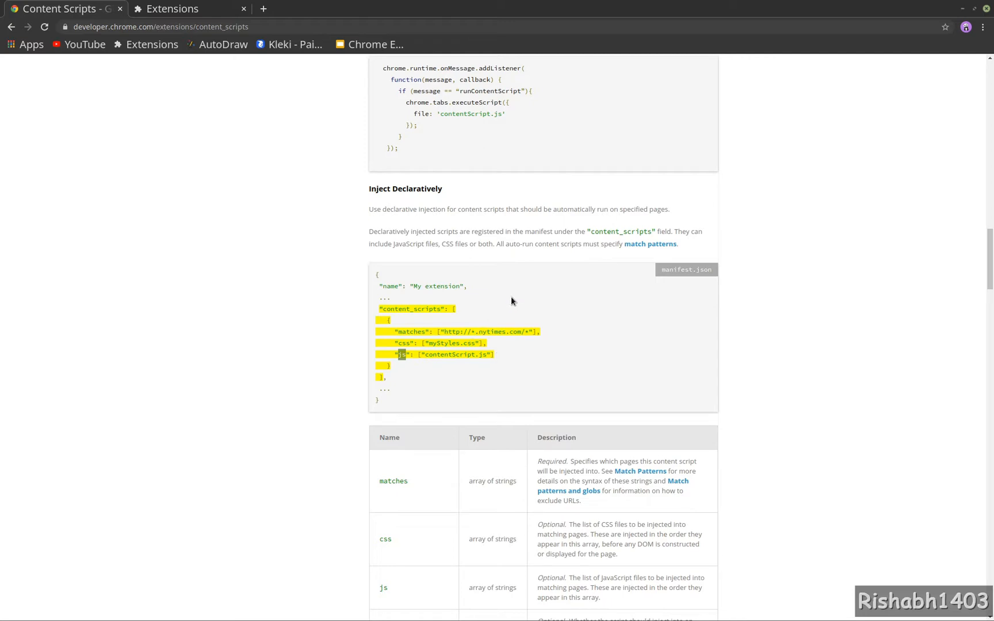
mouse_move(515, 296)
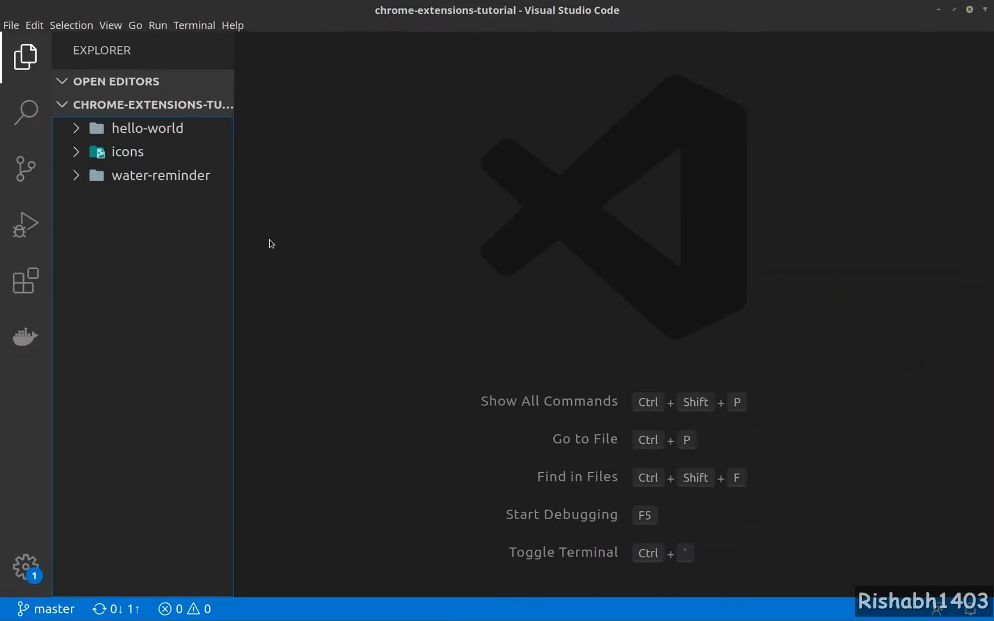
Step: Create a stop-netflix folder in the project holding a new manifest.json
click(159, 105)
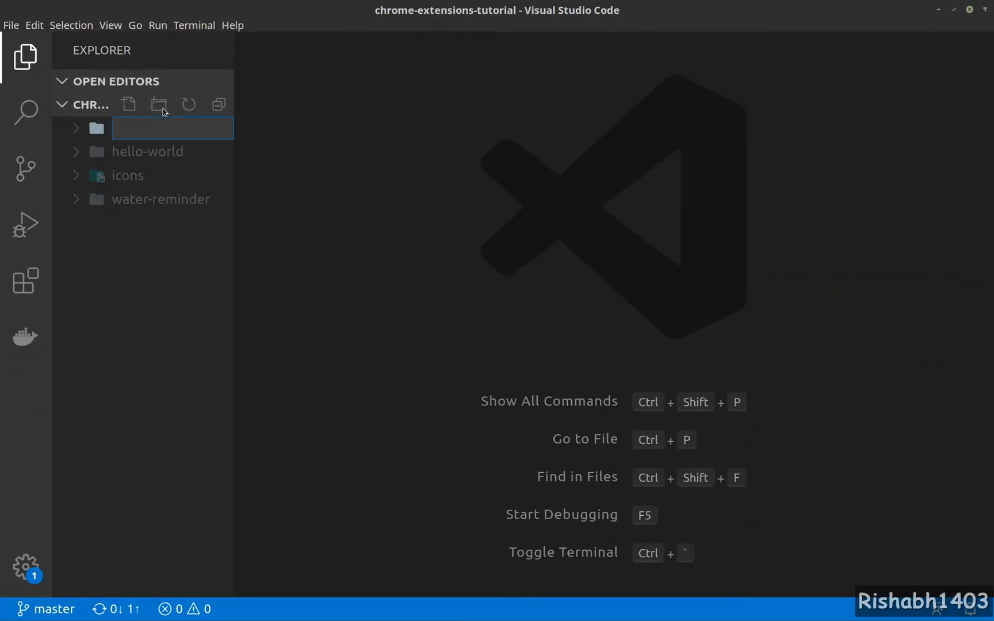
text(stop-ne)
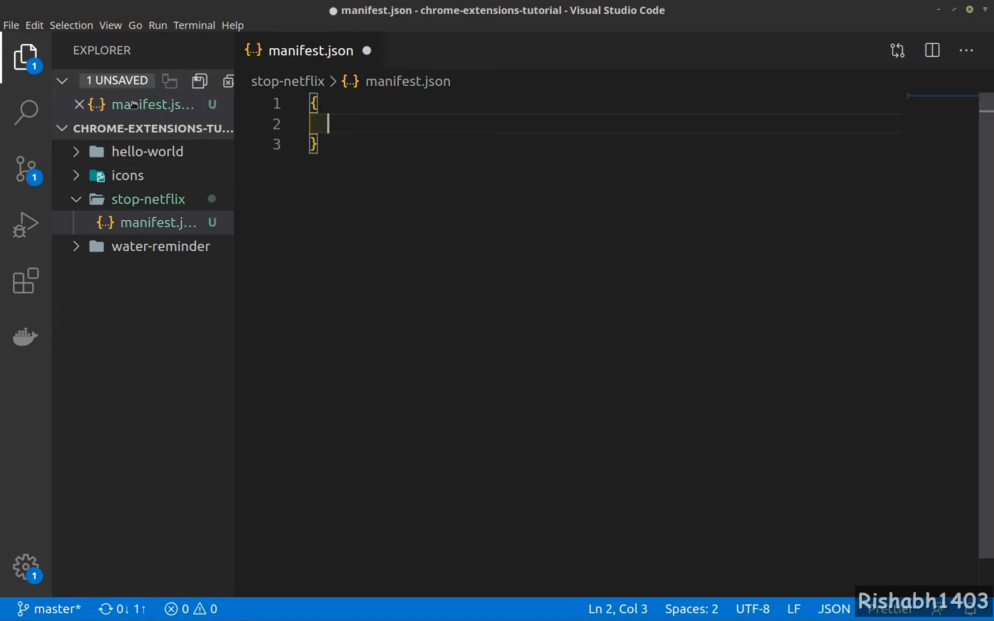
Step: Enter manifest_version 2, name "Stop Netflix" and version "1.0.0" into manifest.json
text("m")
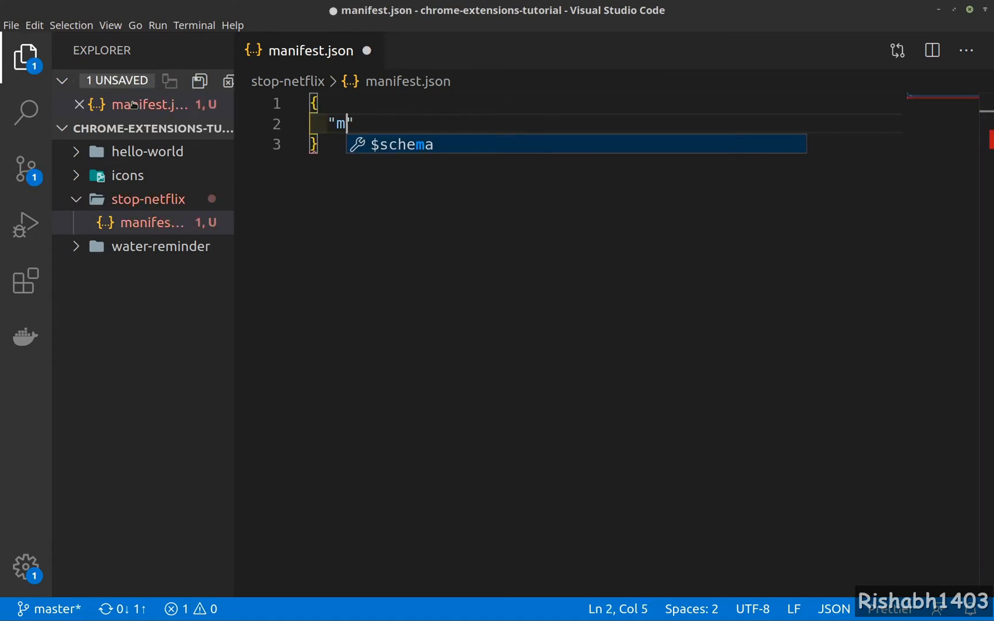
text(anifest)
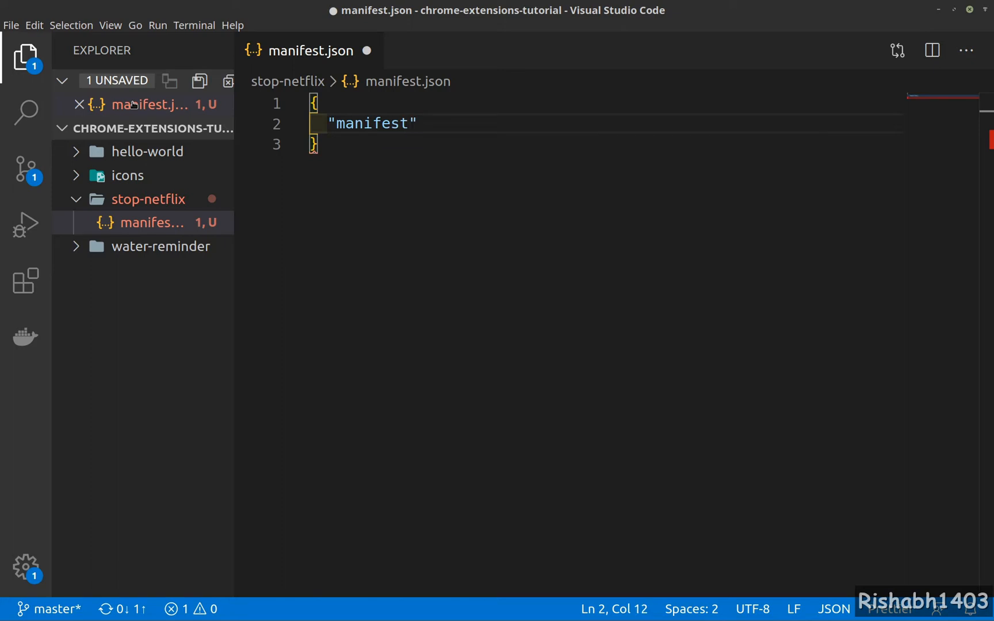
text(_version)
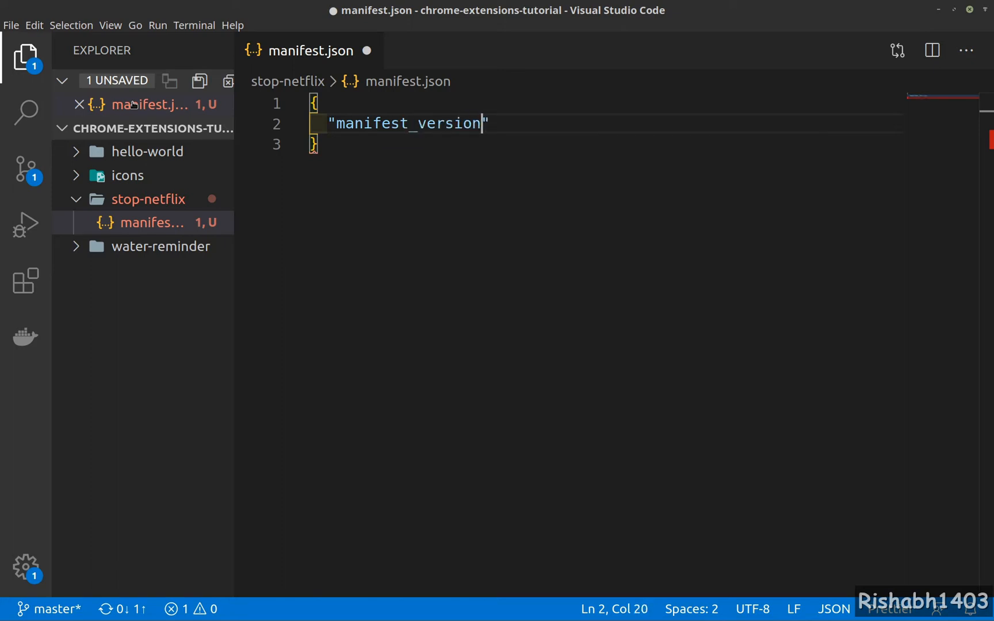
text(: 2,)
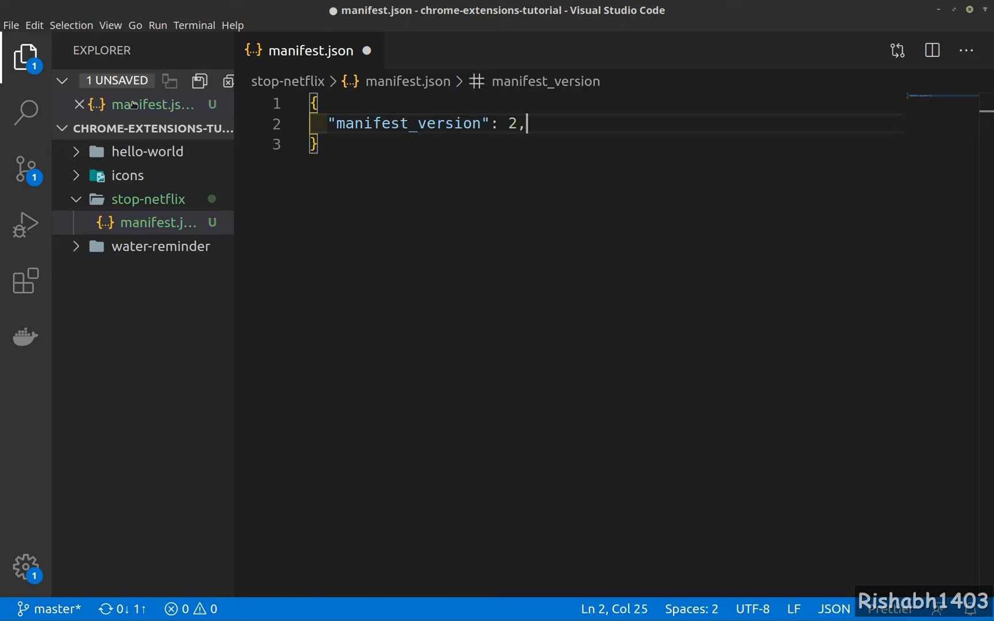
text("name":")
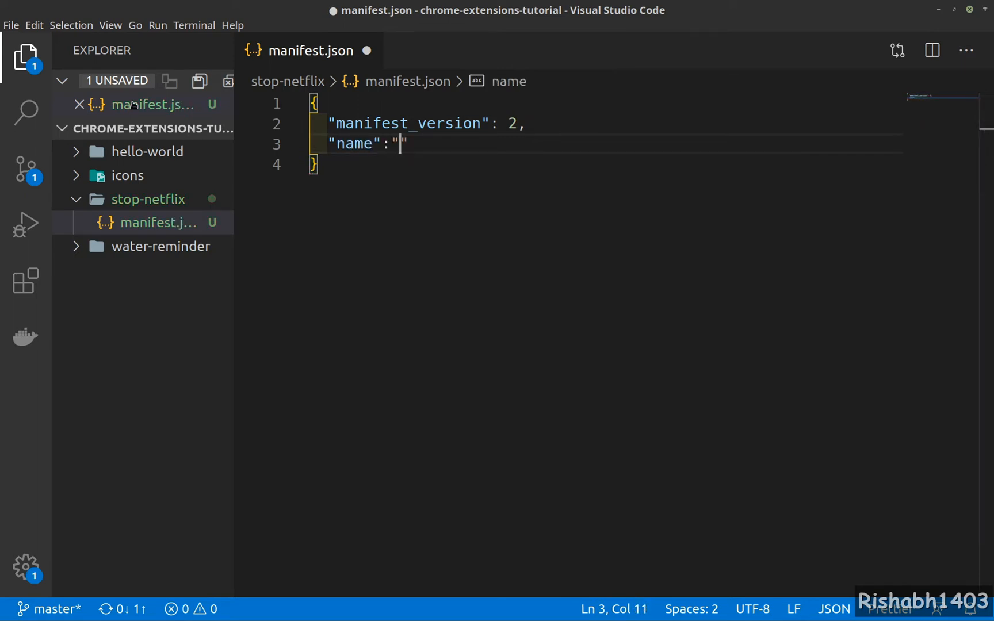
text(Stop N)
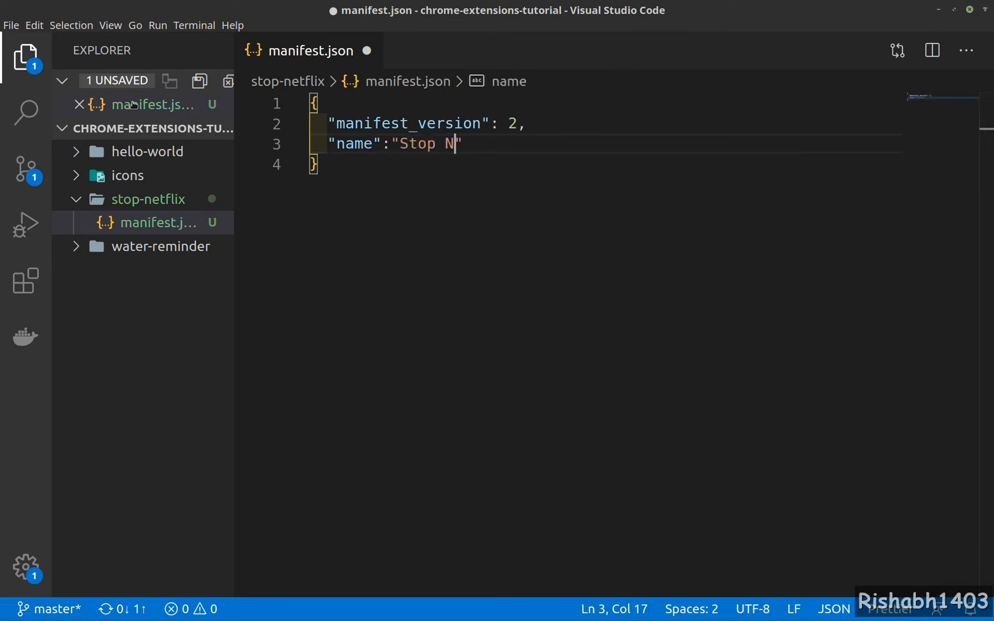
text(etflix",)
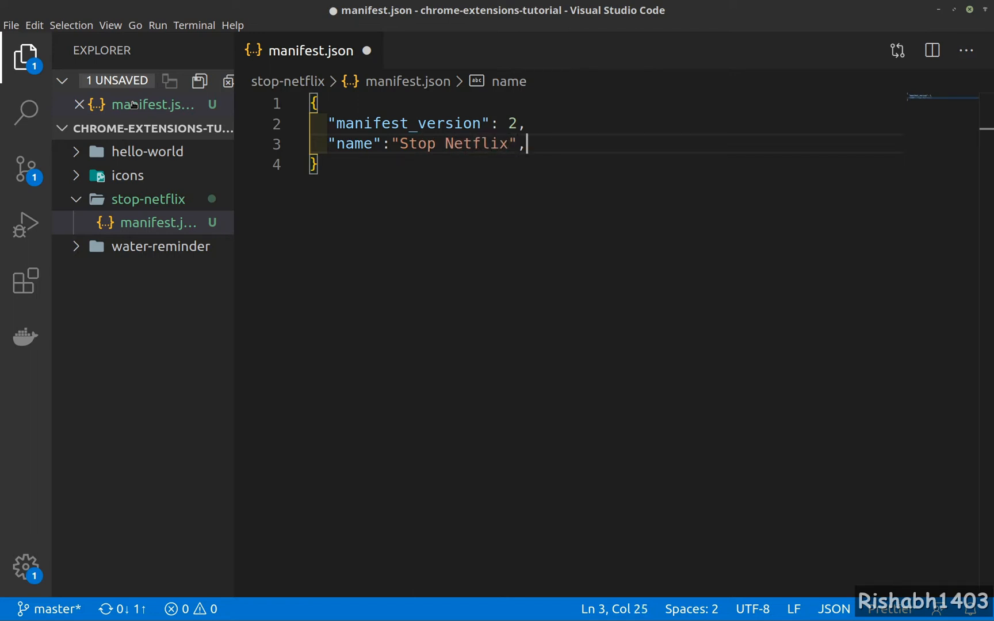
text("ver")
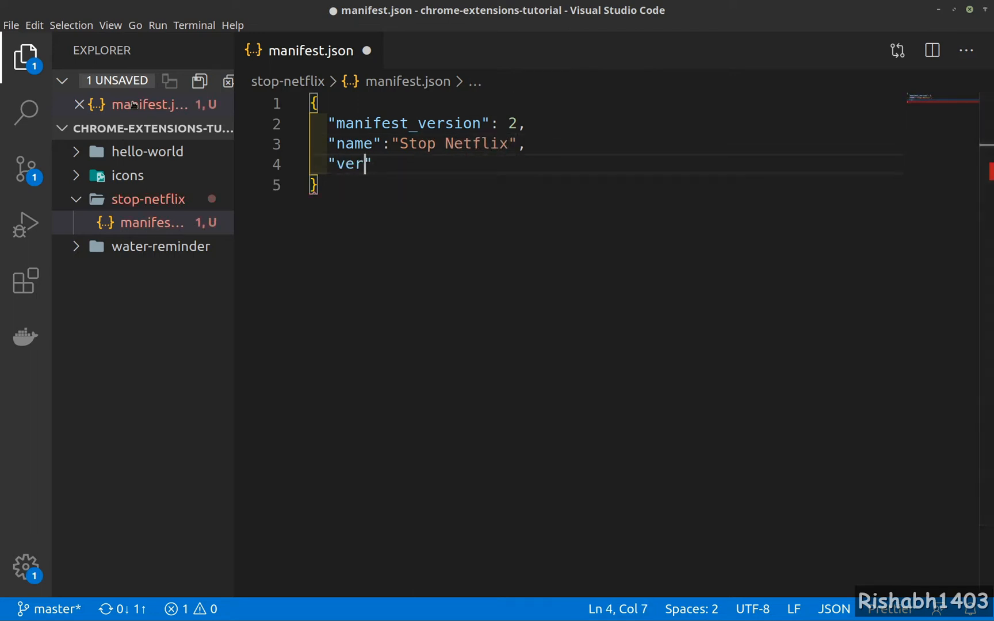
text(sion)
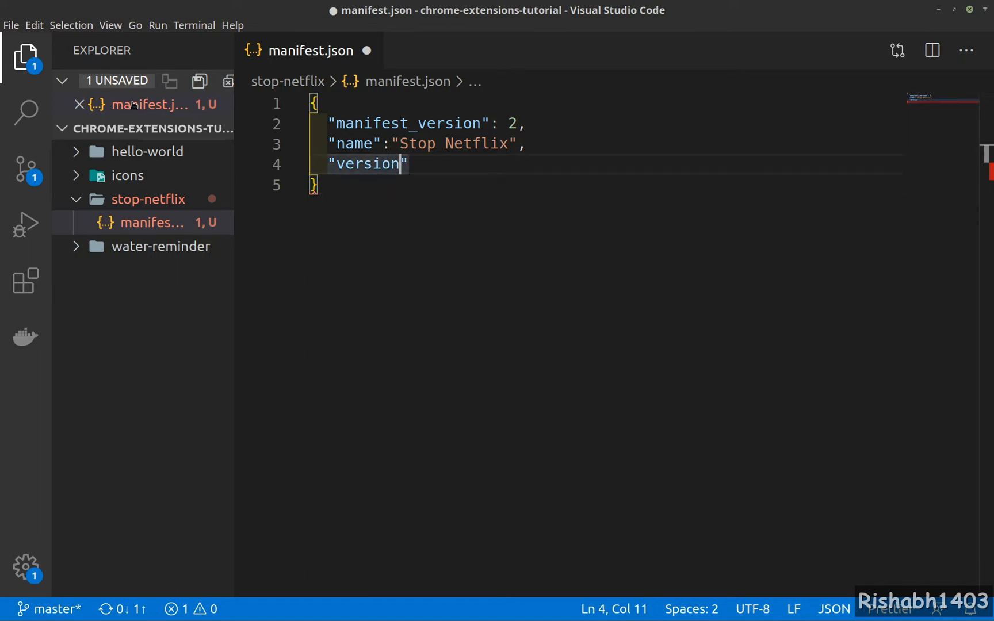
text(: "")
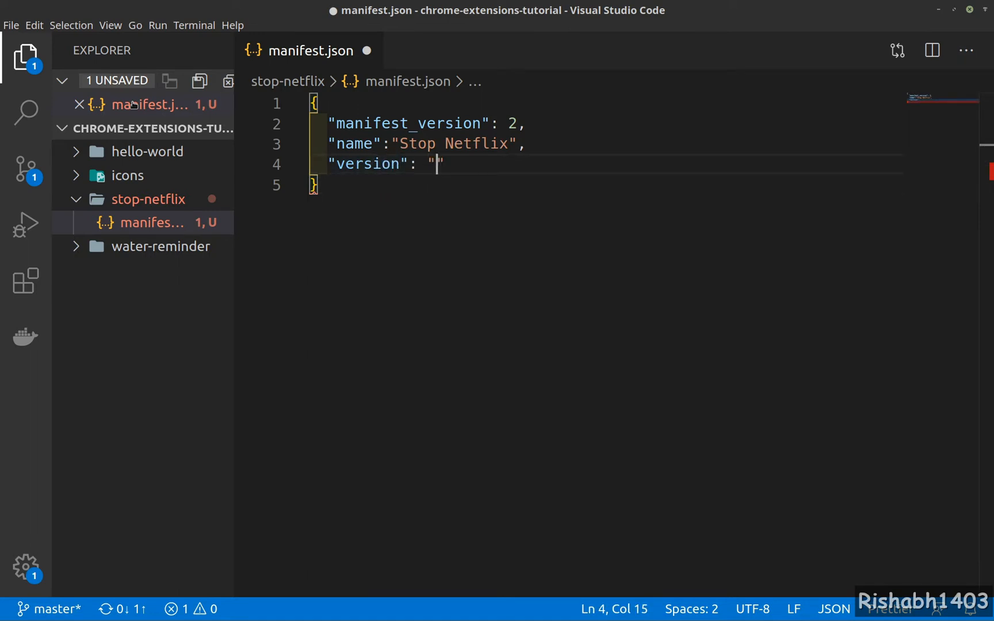
text(1.0.0)
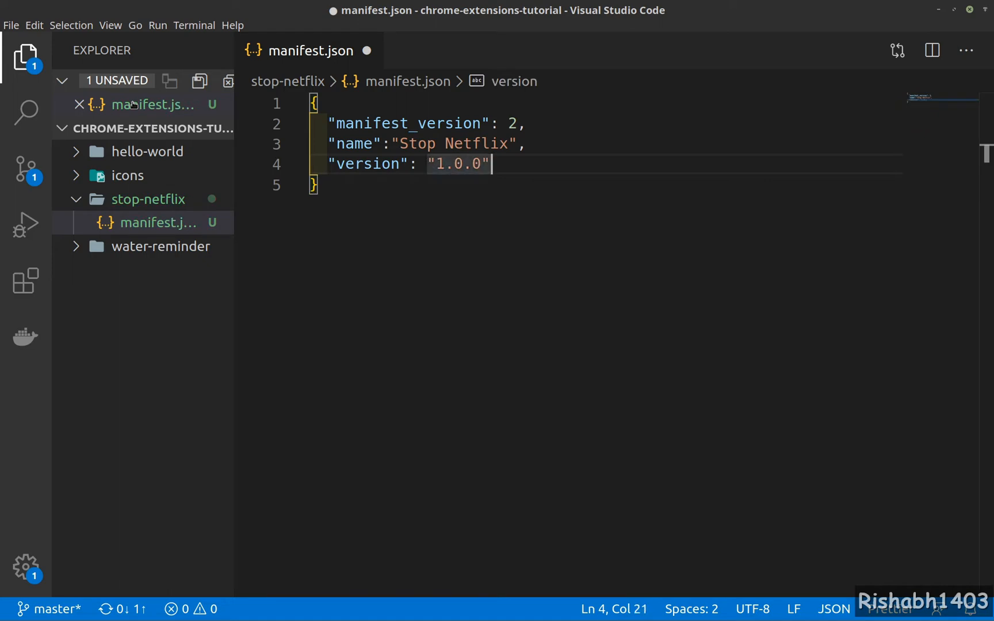
text(,)
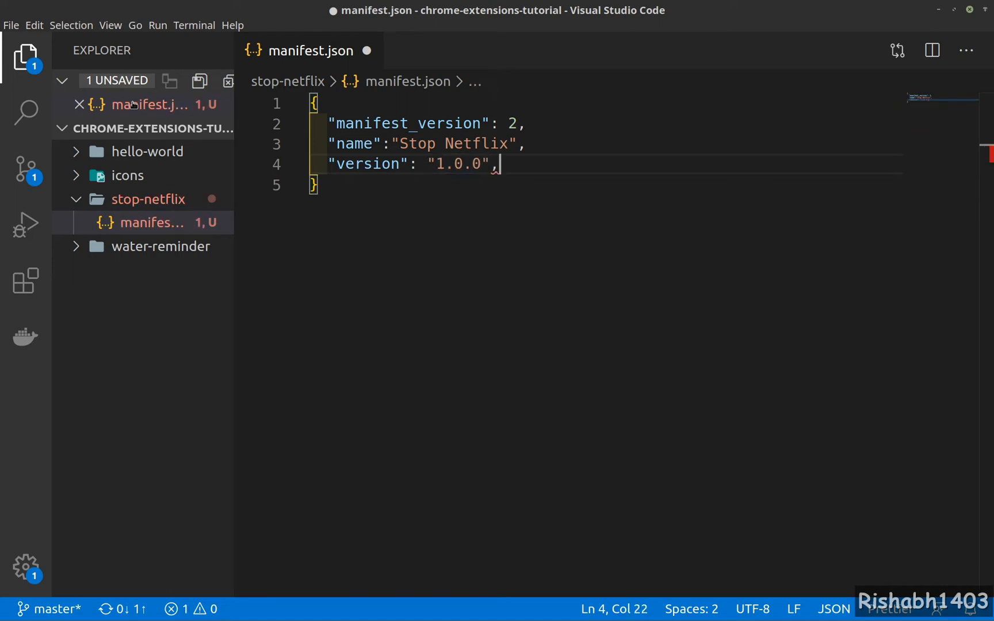
key(Enter)
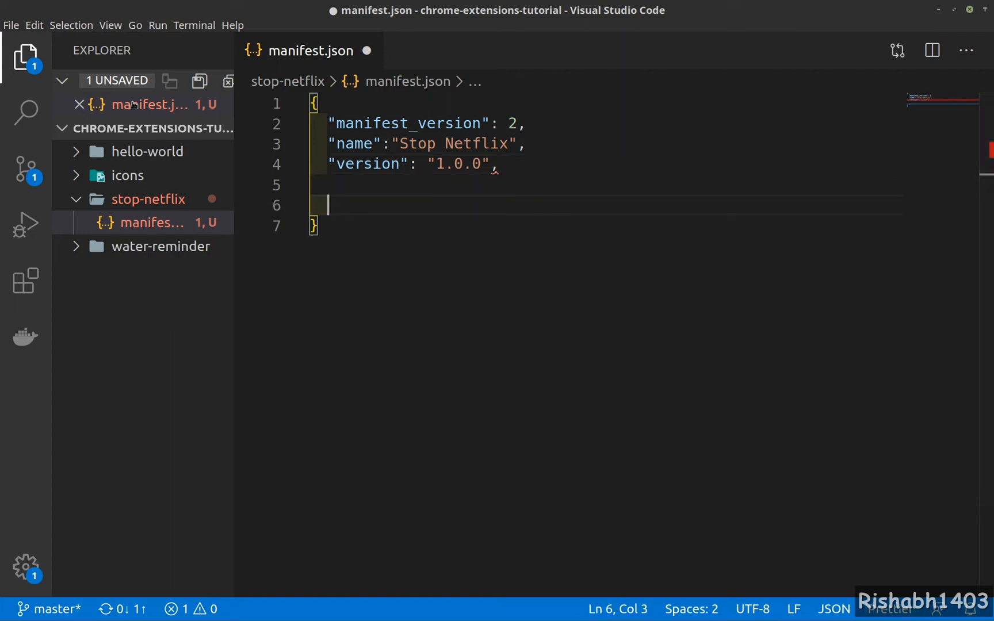
Step: Add a content_scripts array with an opening object to the manifest
text("conten")
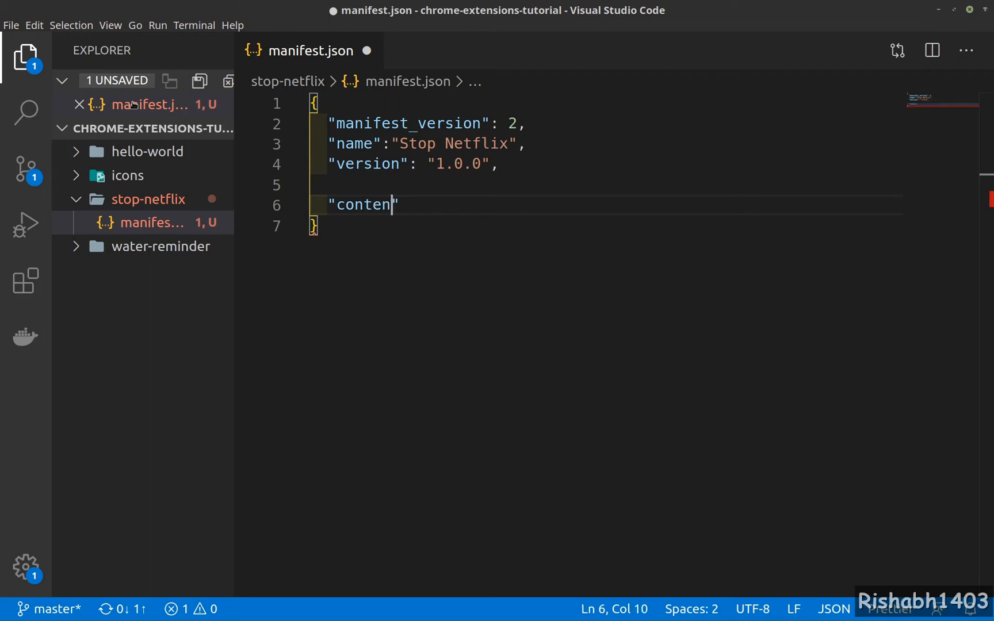
text(_sc)
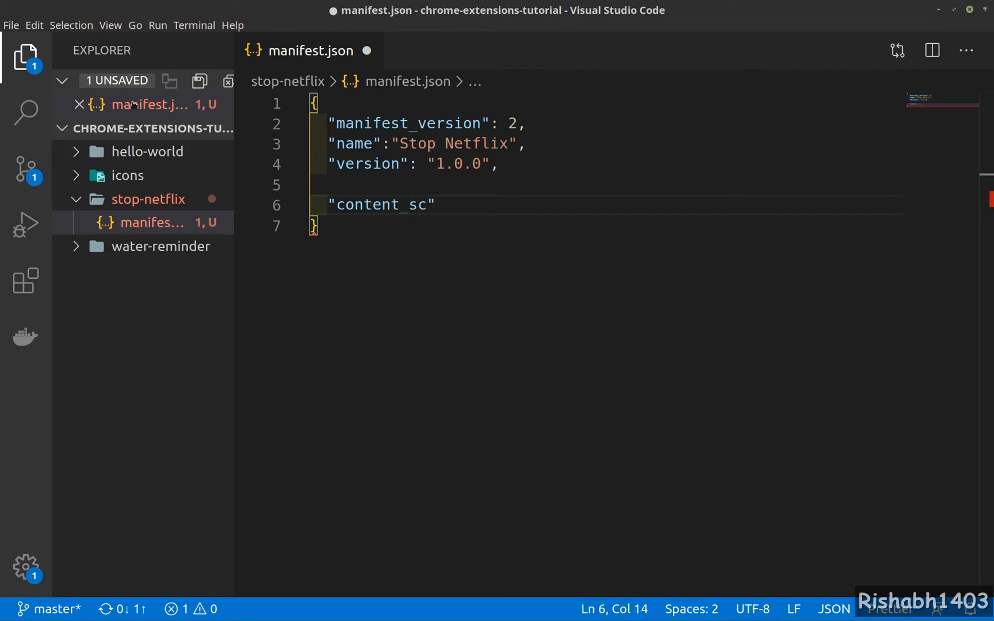
text(ripts)
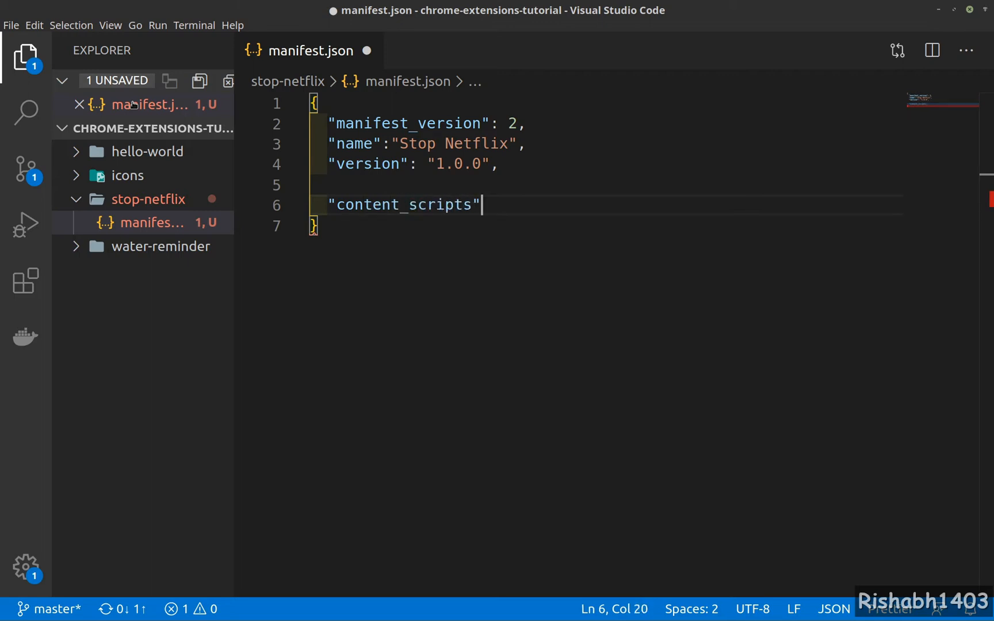
text(:)
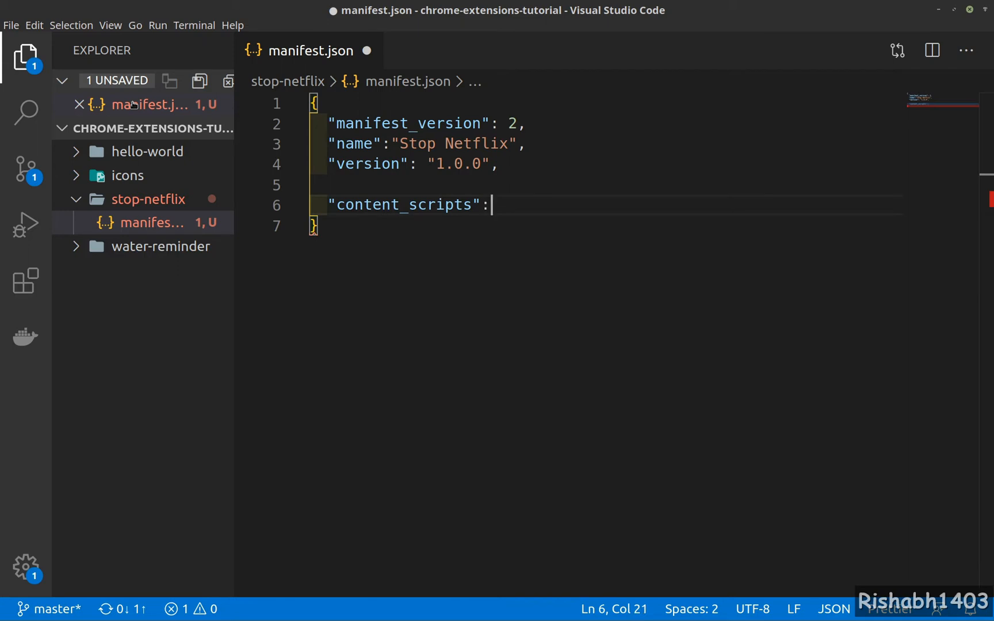
key(Backspace)
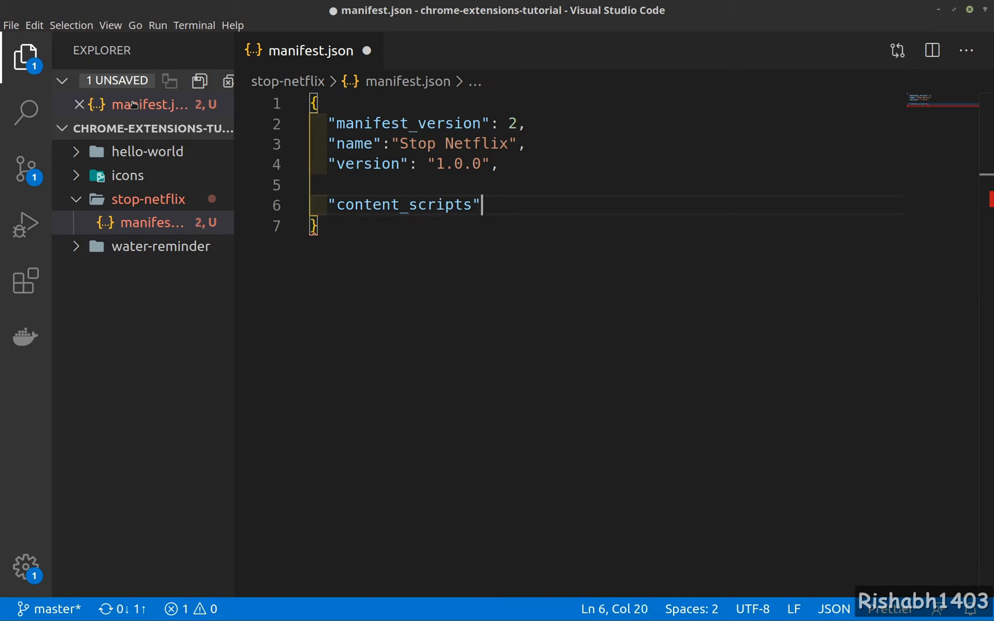
text(:[{)
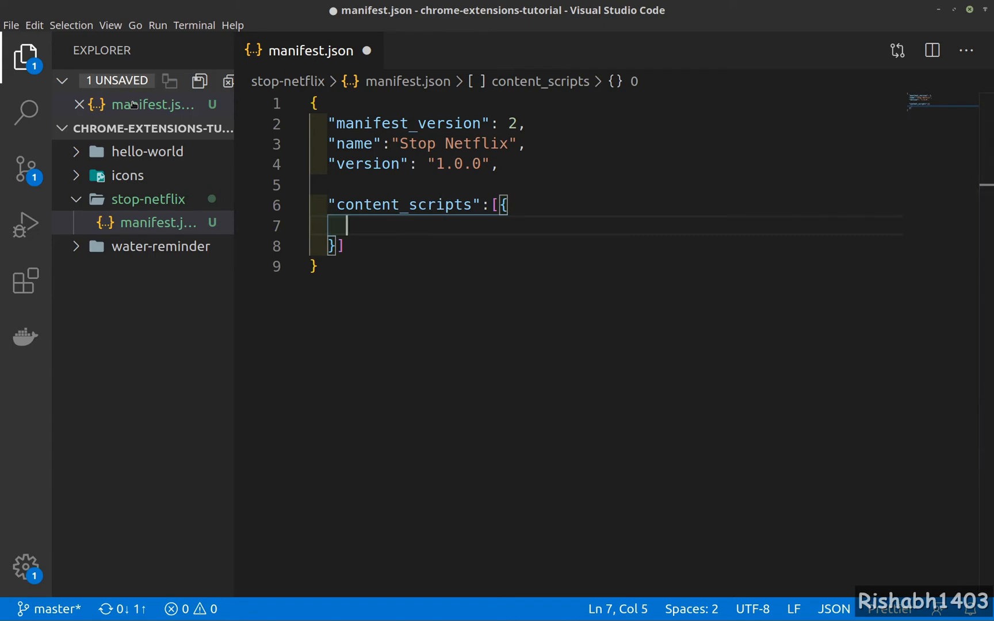
text("matches":["https://)
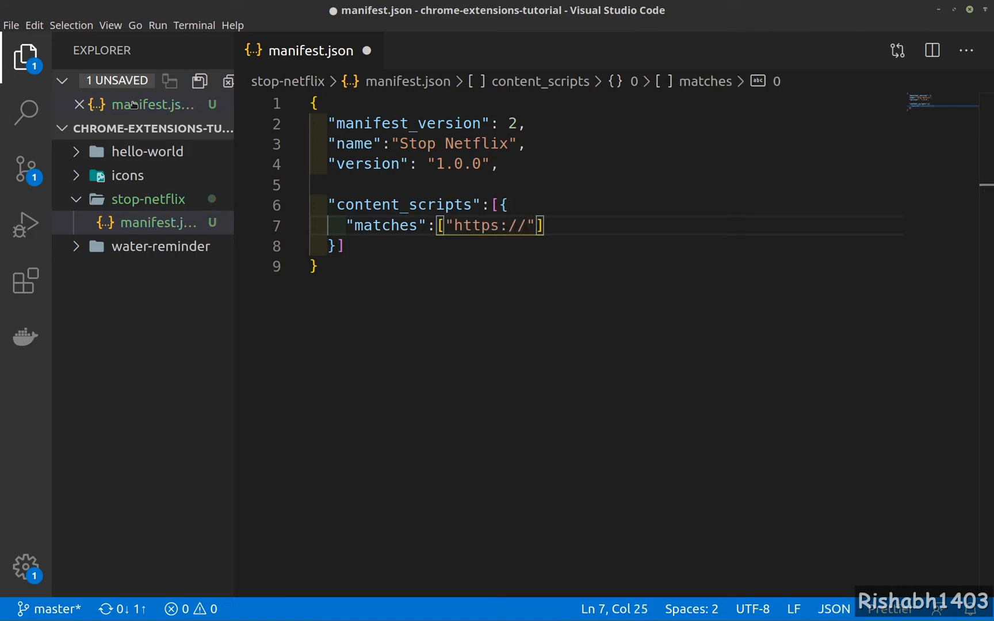
text(*)
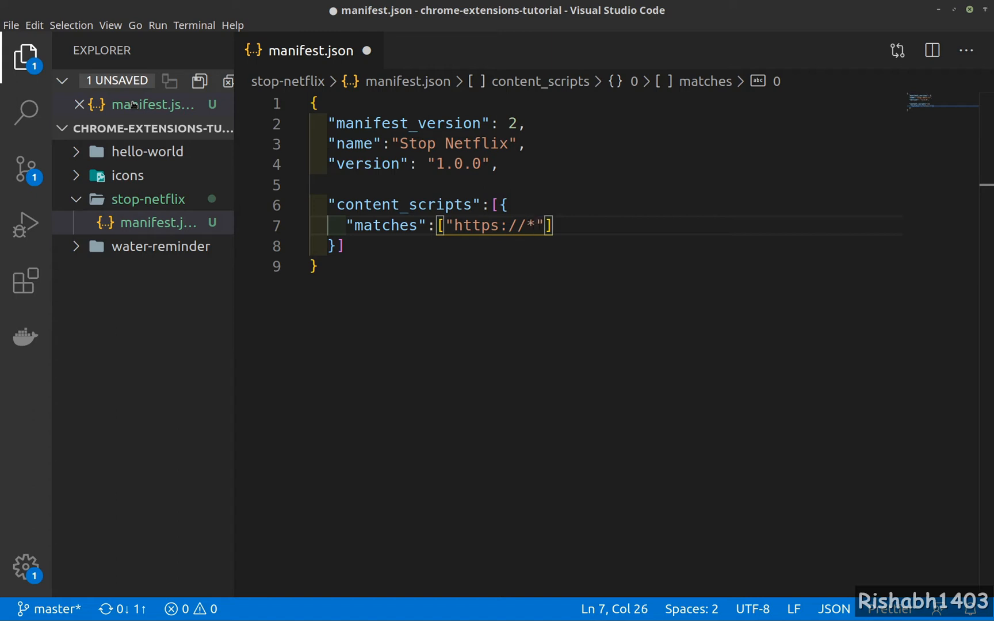
key(Backspace)
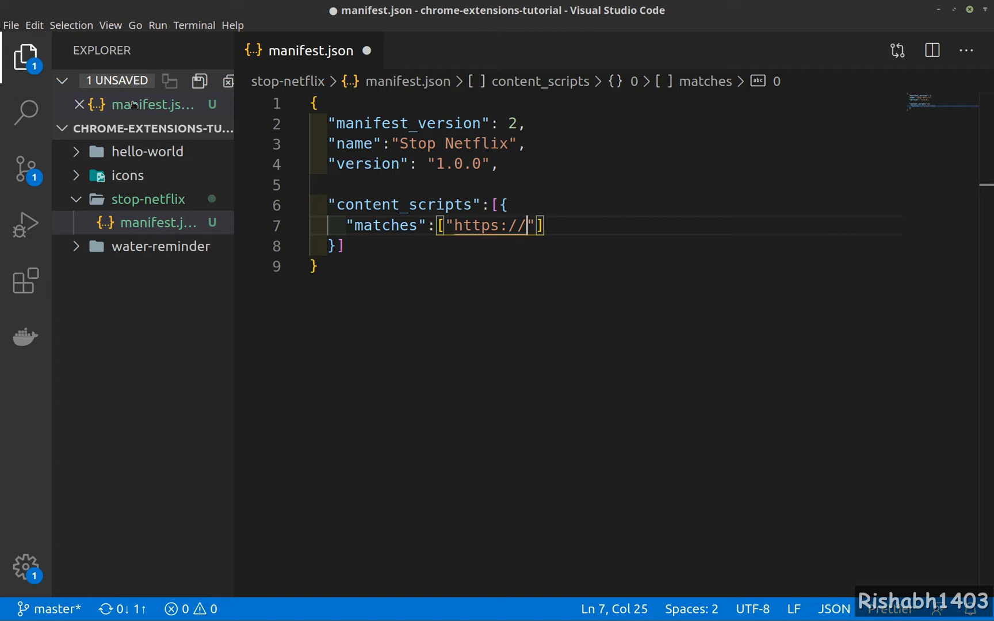
text(www.ne)
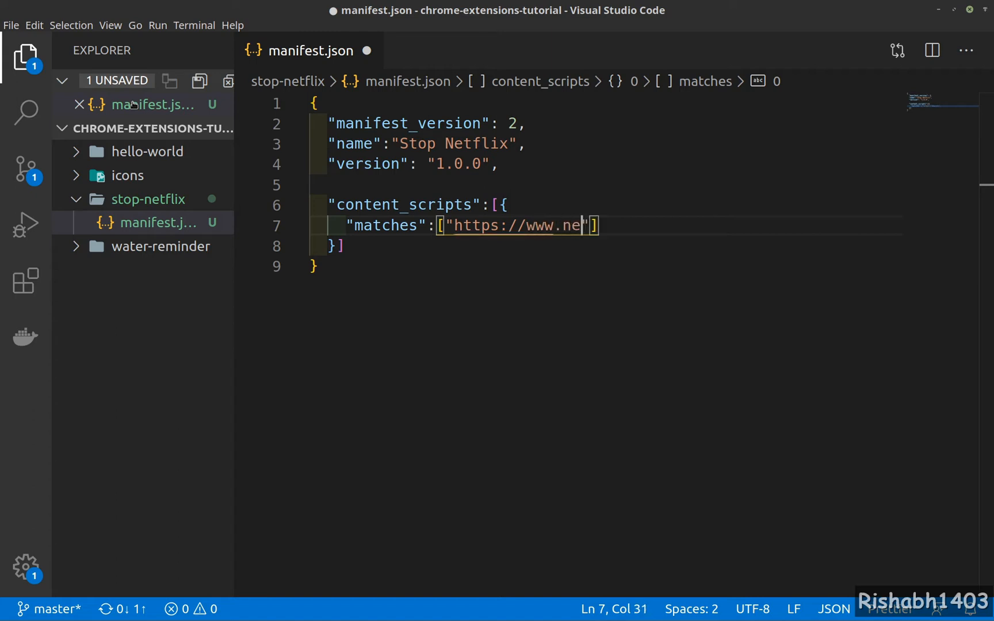
text(tflix.com)
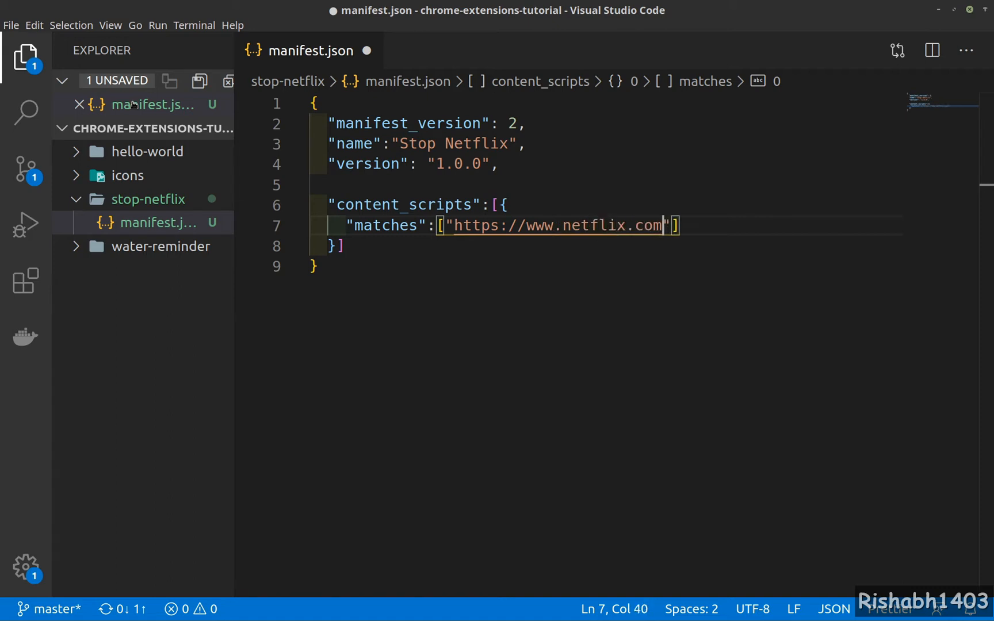
text(/*)
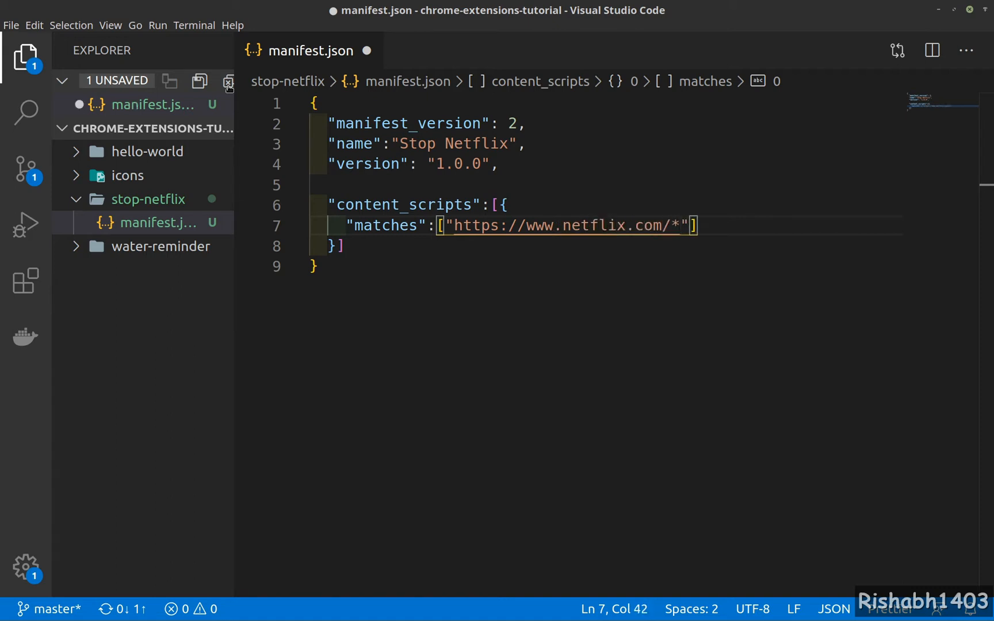
double_click(539, 225)
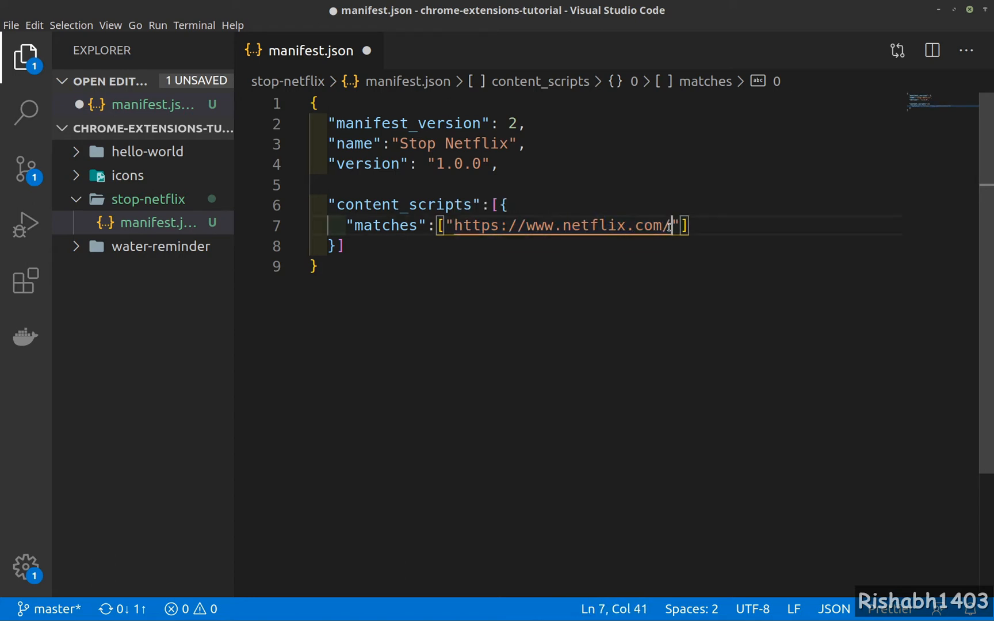
text(*)
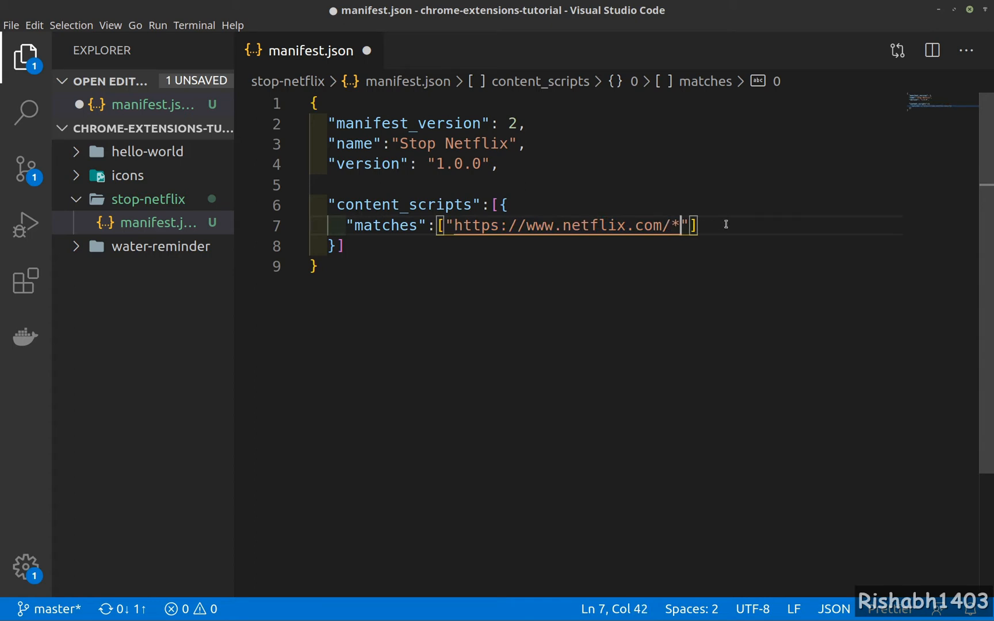
key(ctrl+s)
text("js)
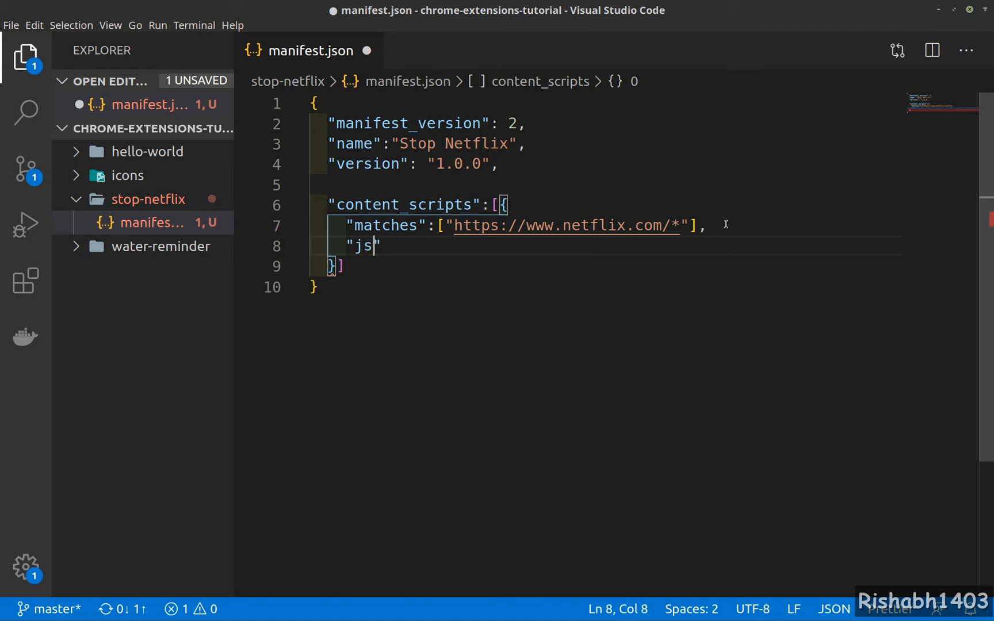
Step: Set the content script's js to ["content.js"] and save the manifest
text(":[])
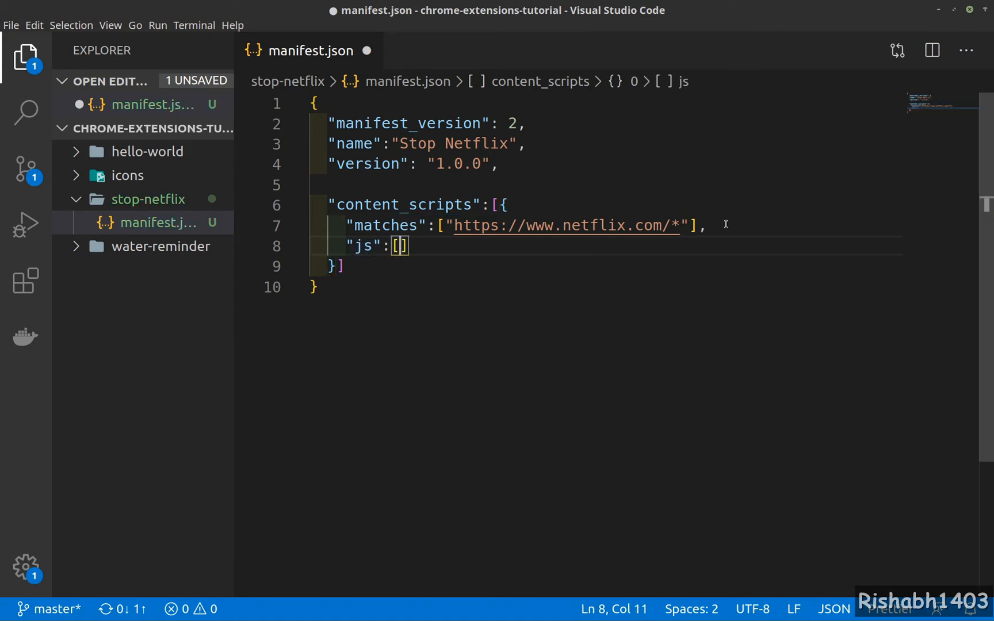
text("cont")
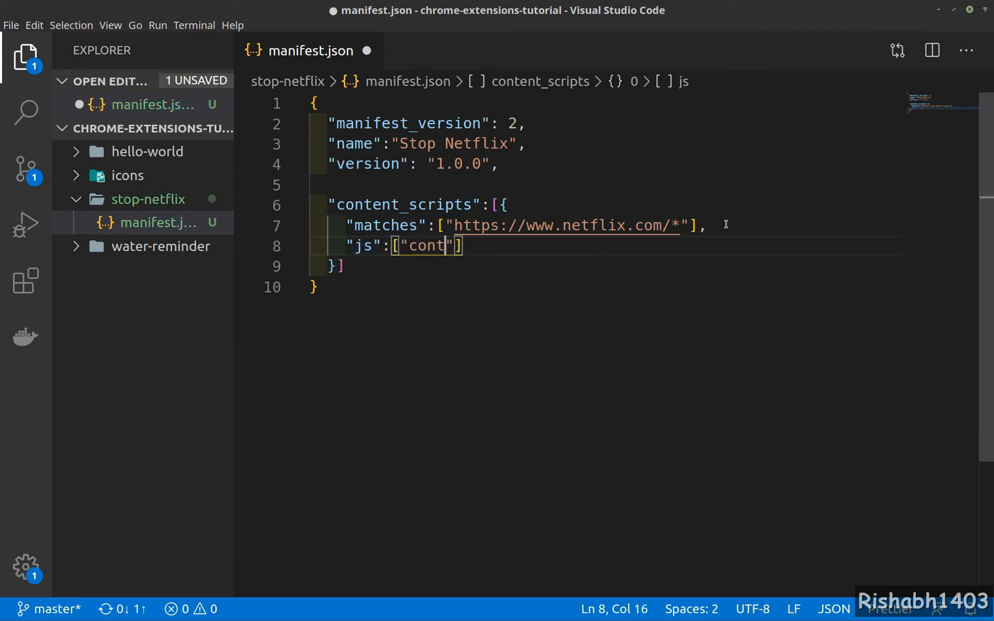
text(ent.js)
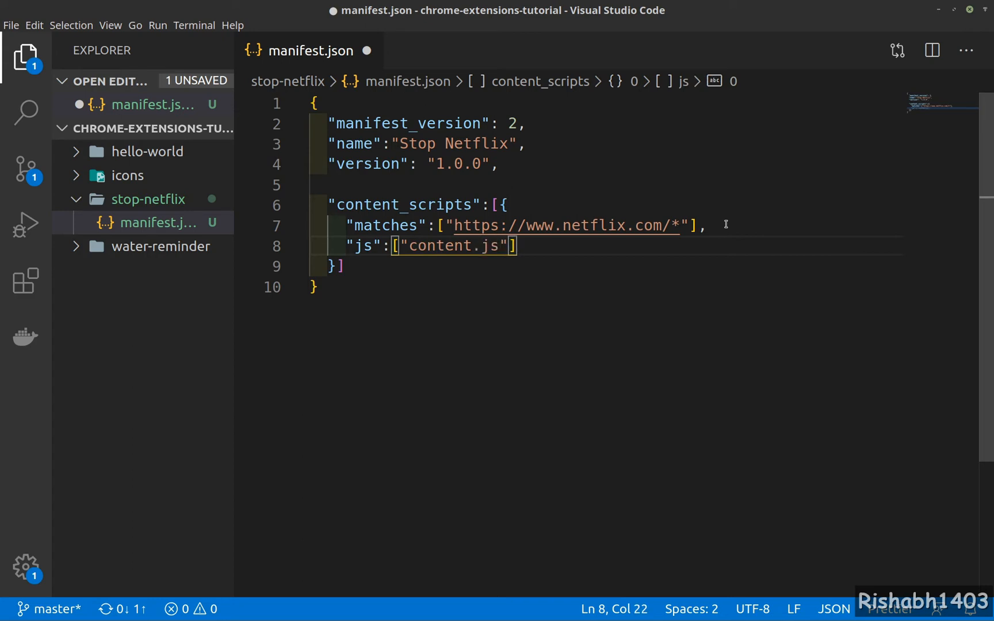
key(ctrl+s)
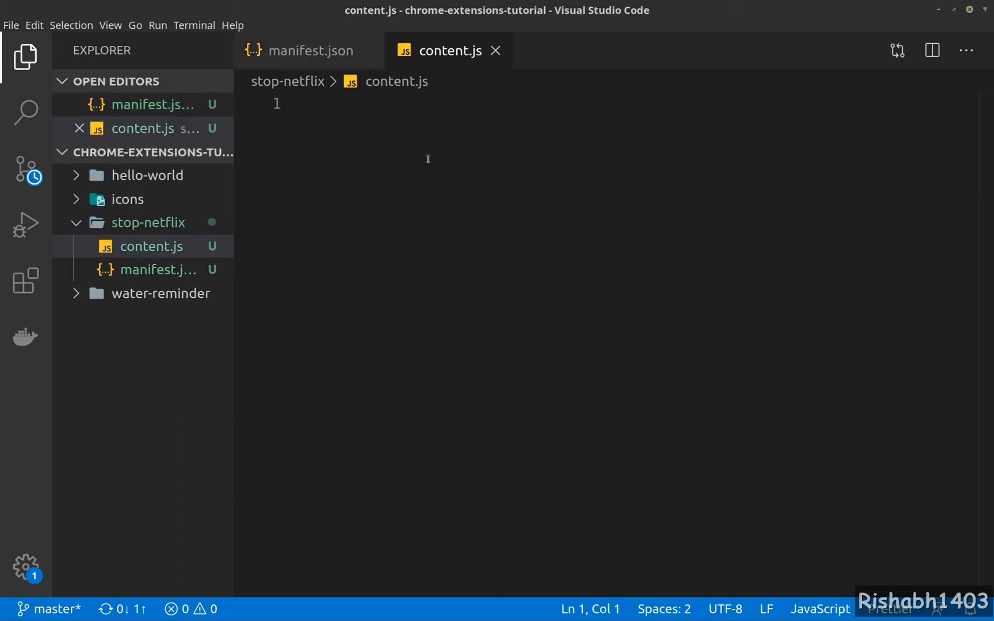
Step: Write document.write("Not Allowed!!!") in content.js and save it
text(document)
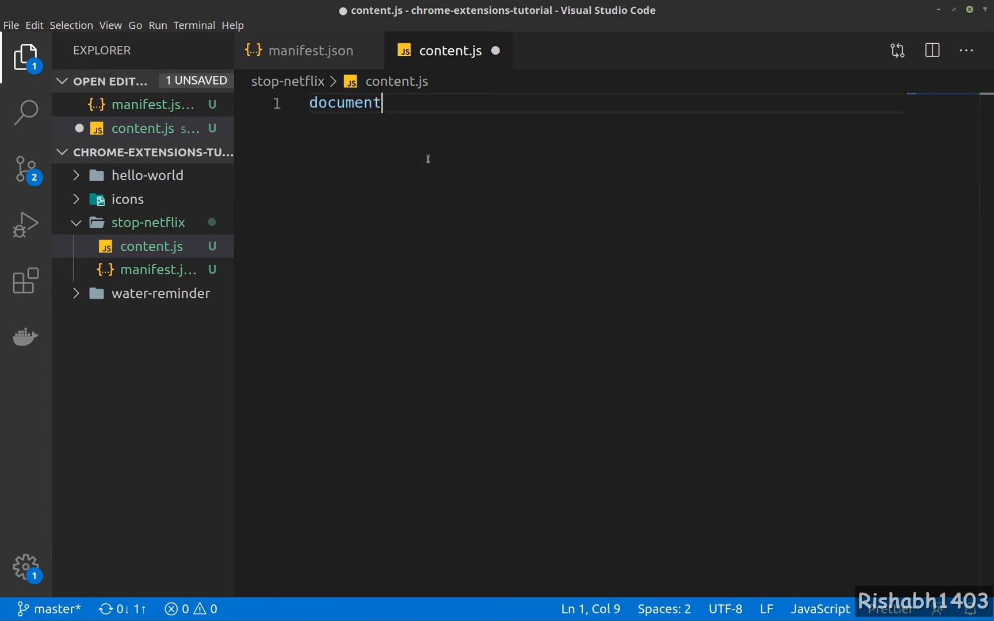
text(.write)
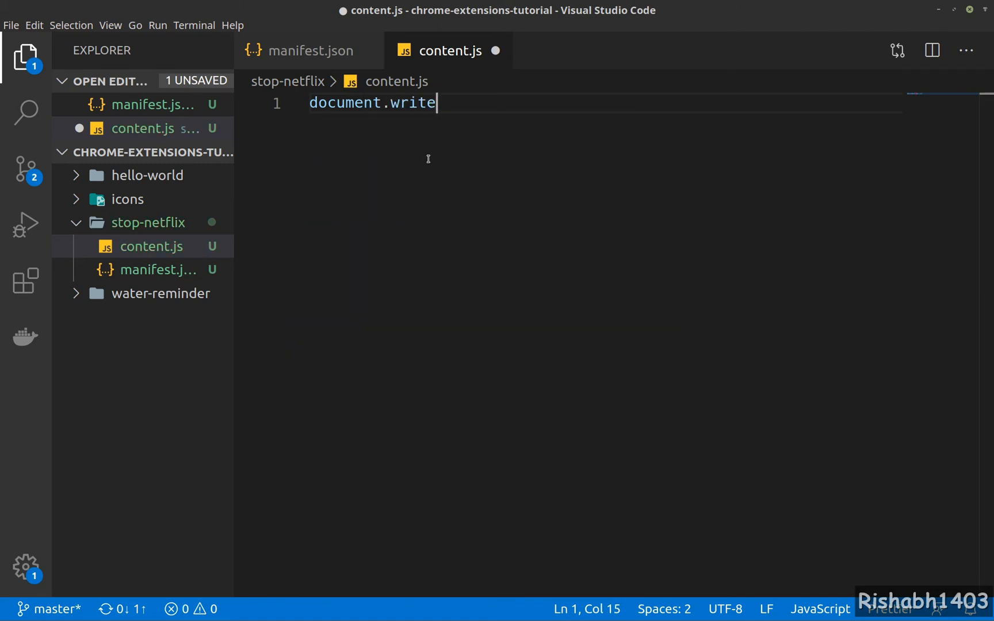
text(()
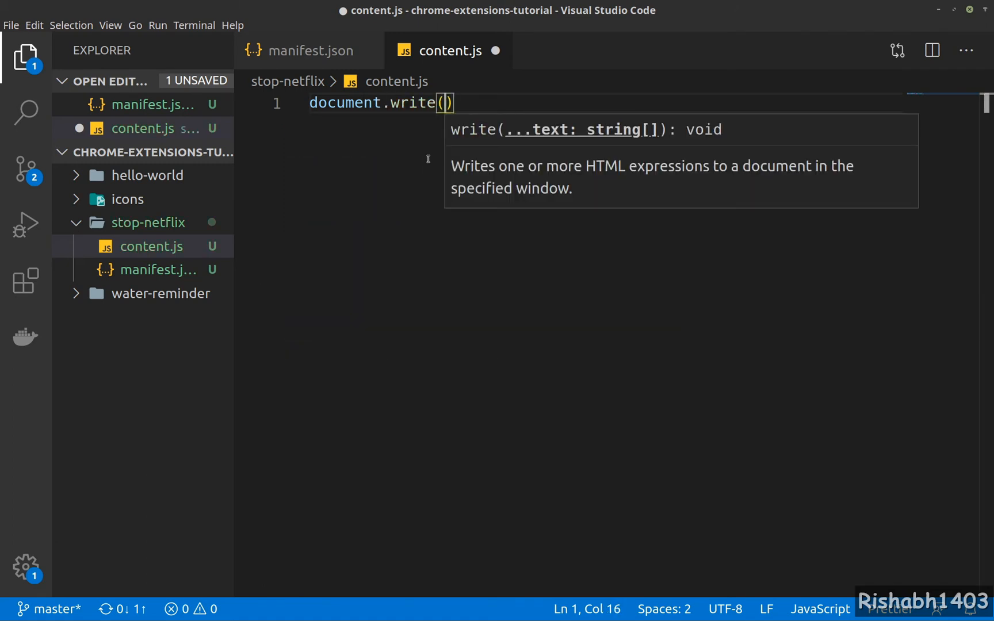
text(")
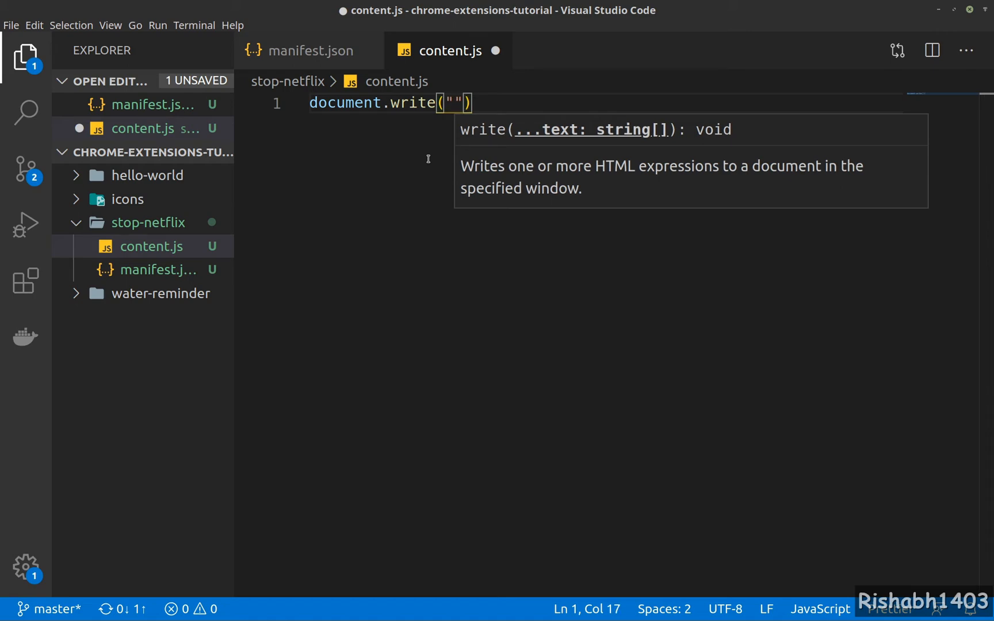
text(Not Allow)
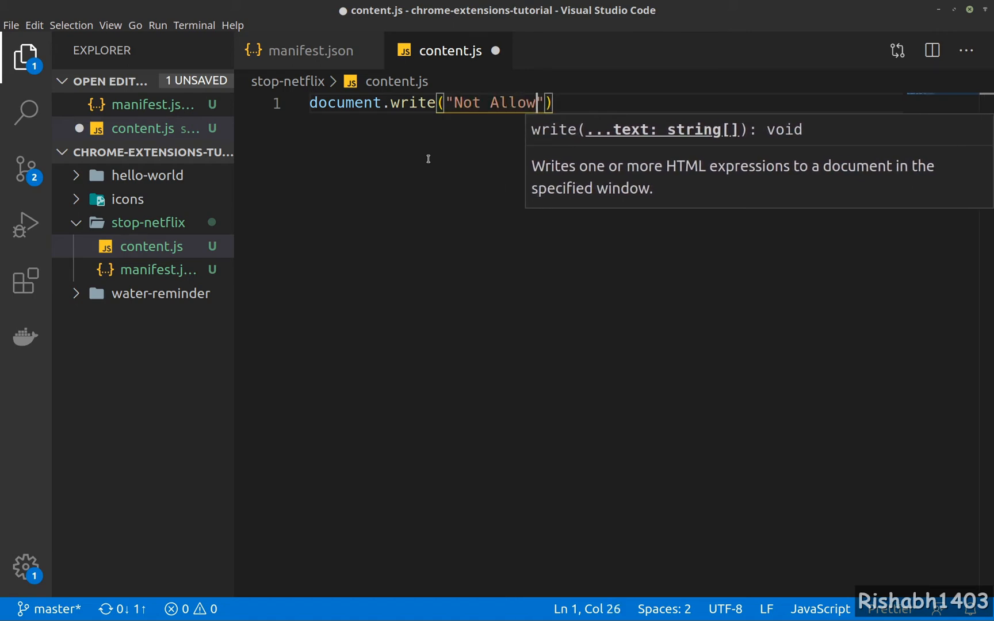
text(ed!!!)
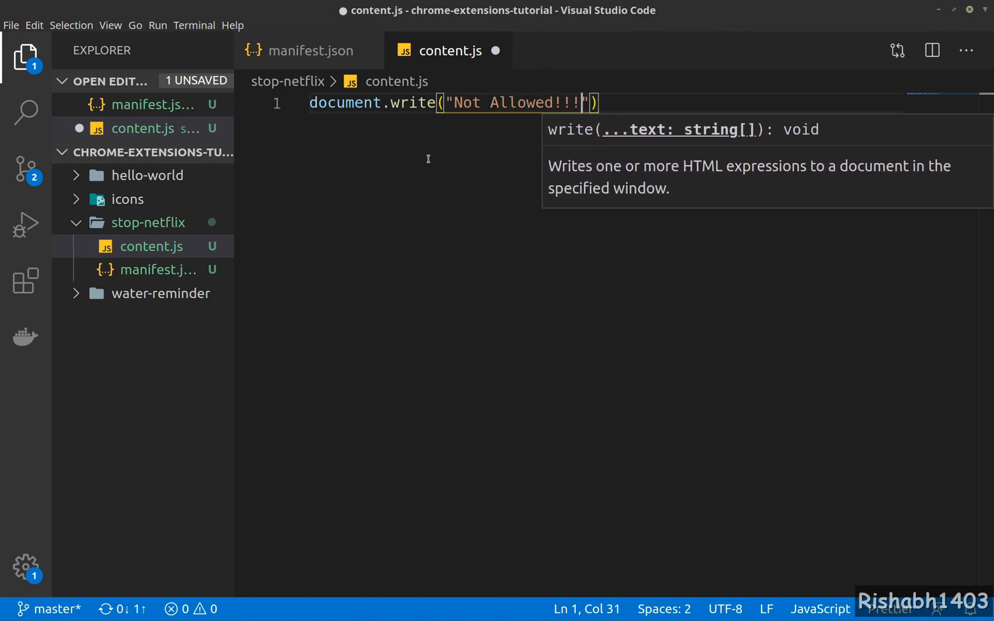
key(ctrl+s)
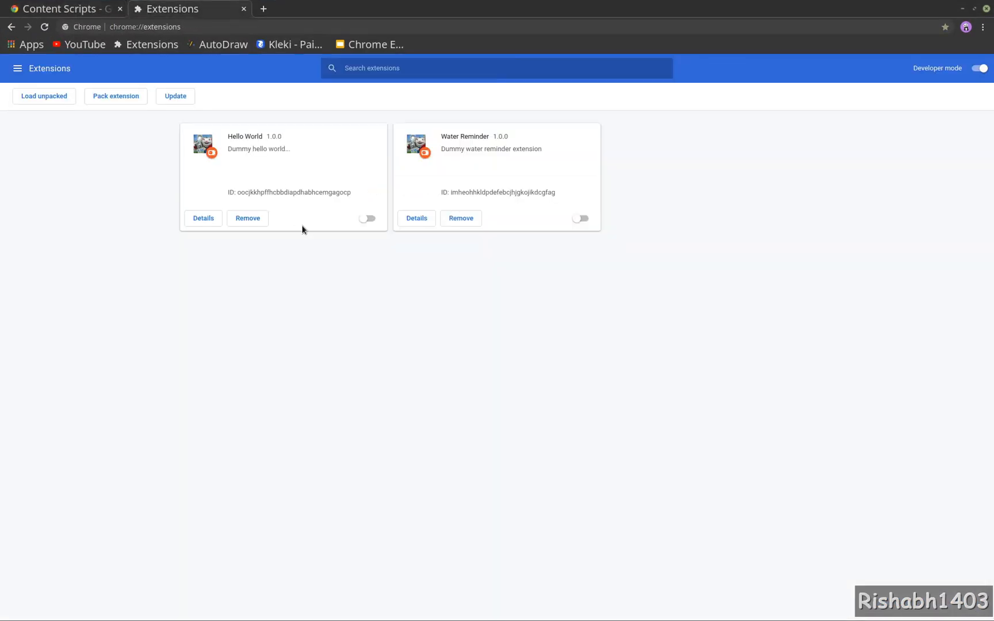
Step: Load the stop-netflix folder into Chrome as an unpacked extension
click(43, 96)
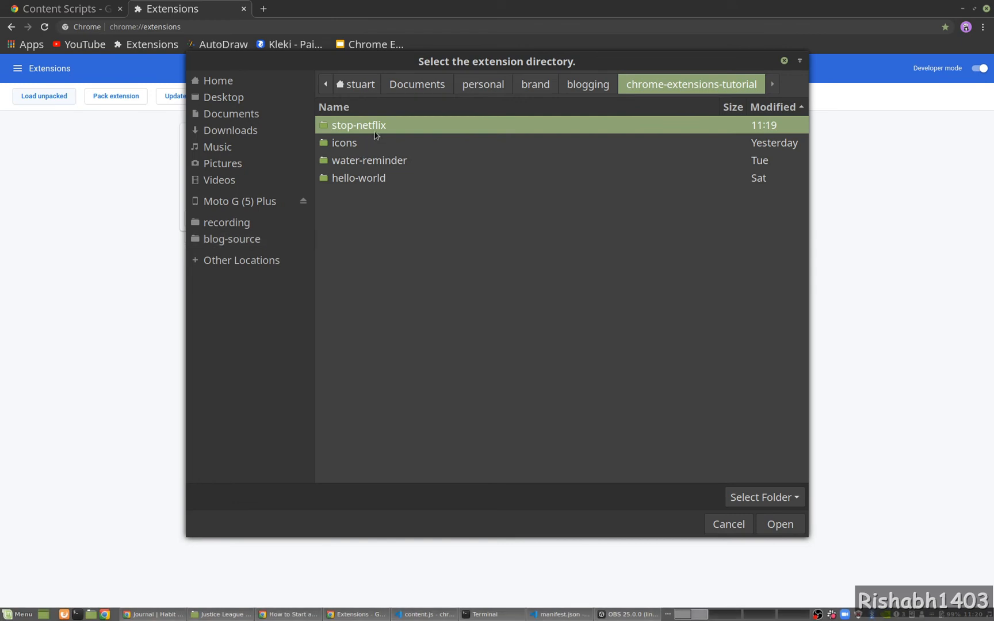
click(778, 524)
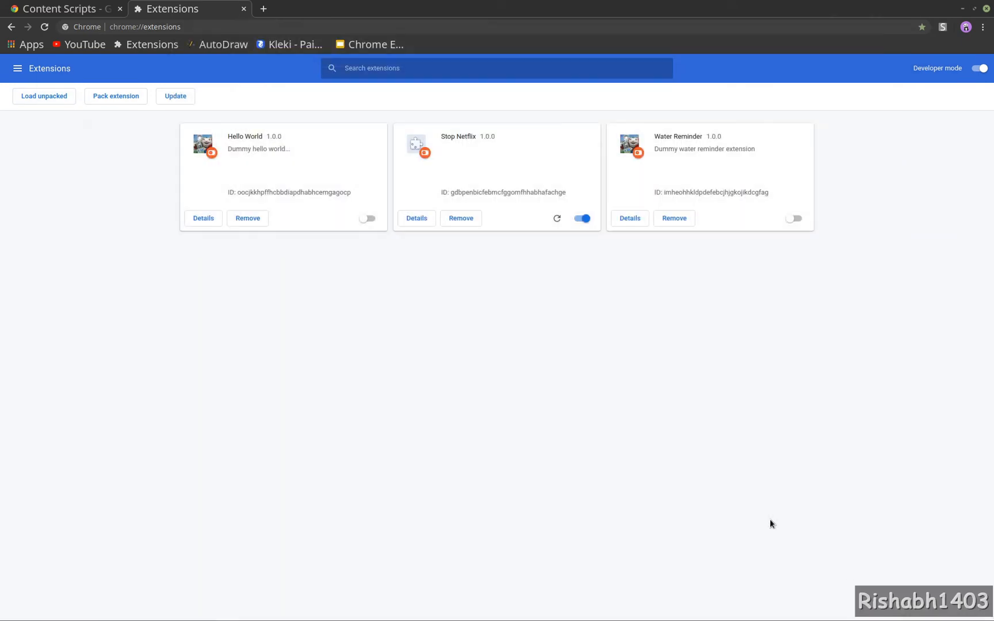
click(372, 8)
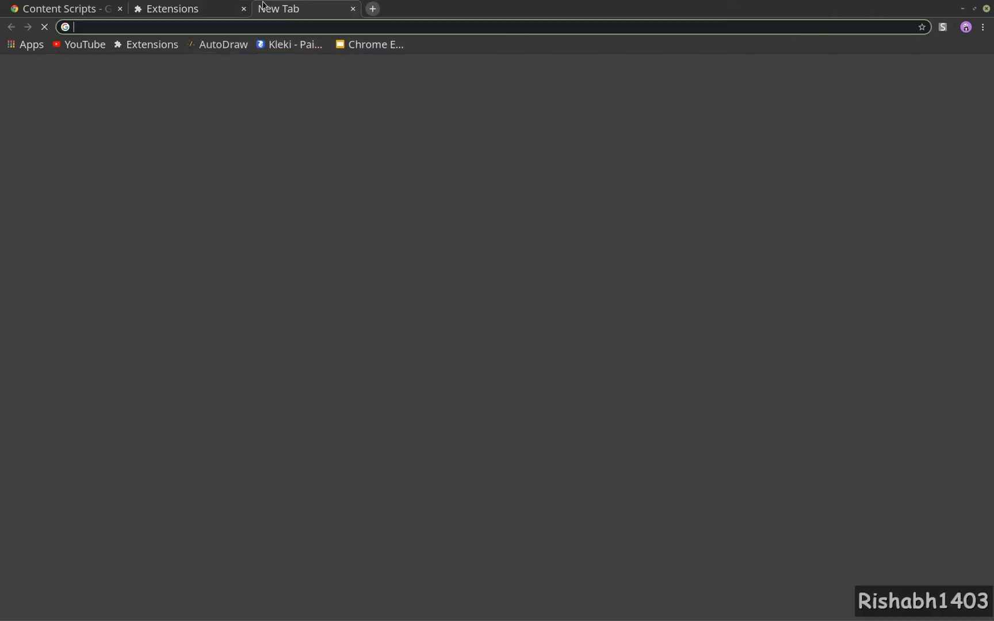
Step: Go to Netflix from the new tab's address bar
text(netflix)
text(ama)
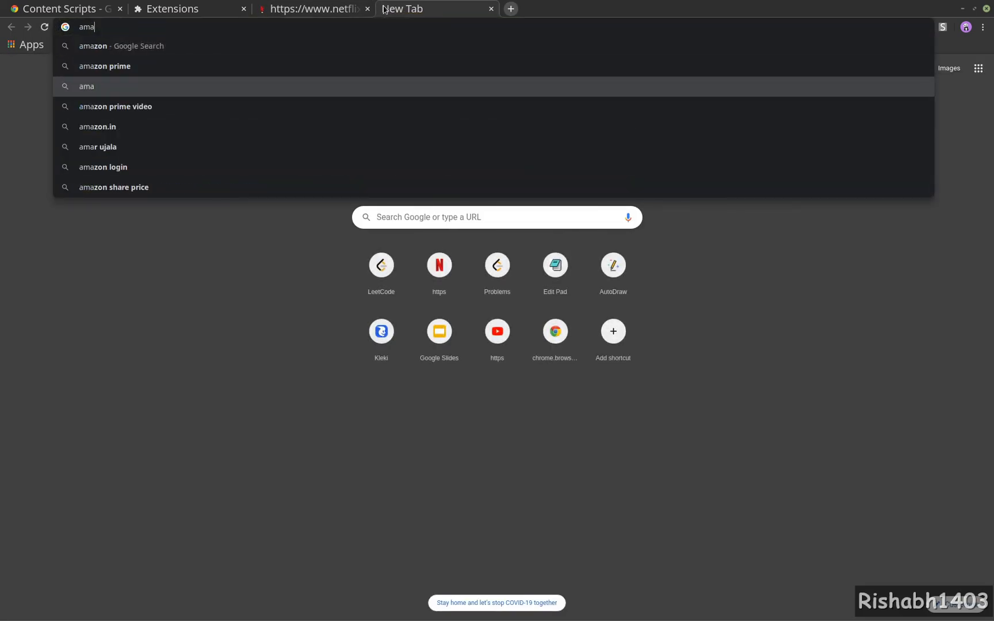
Step: Search Google for amazon prime video and open the Prime Video site
click(116, 107)
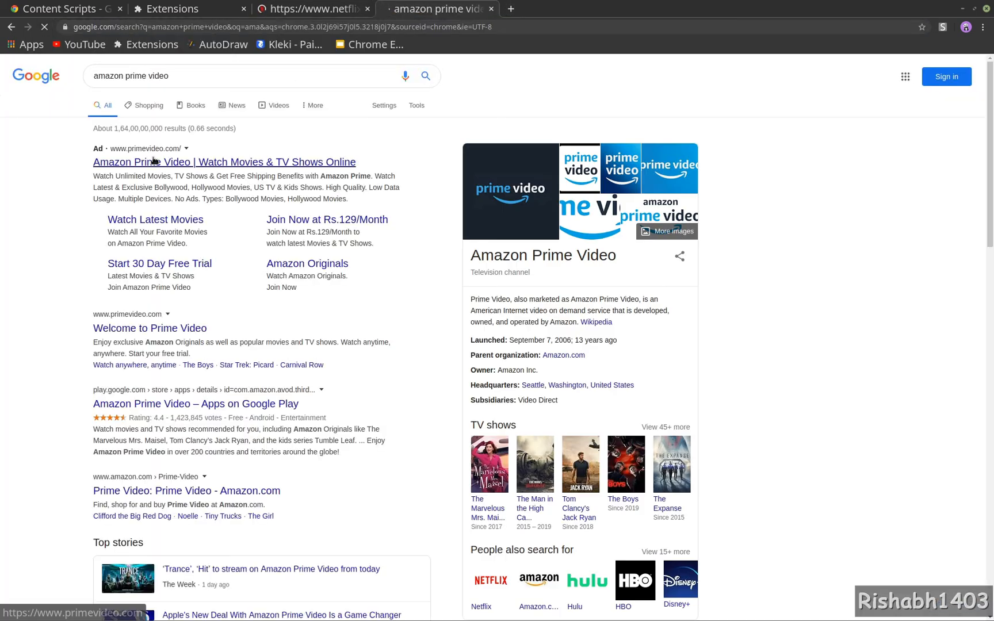
click(223, 162)
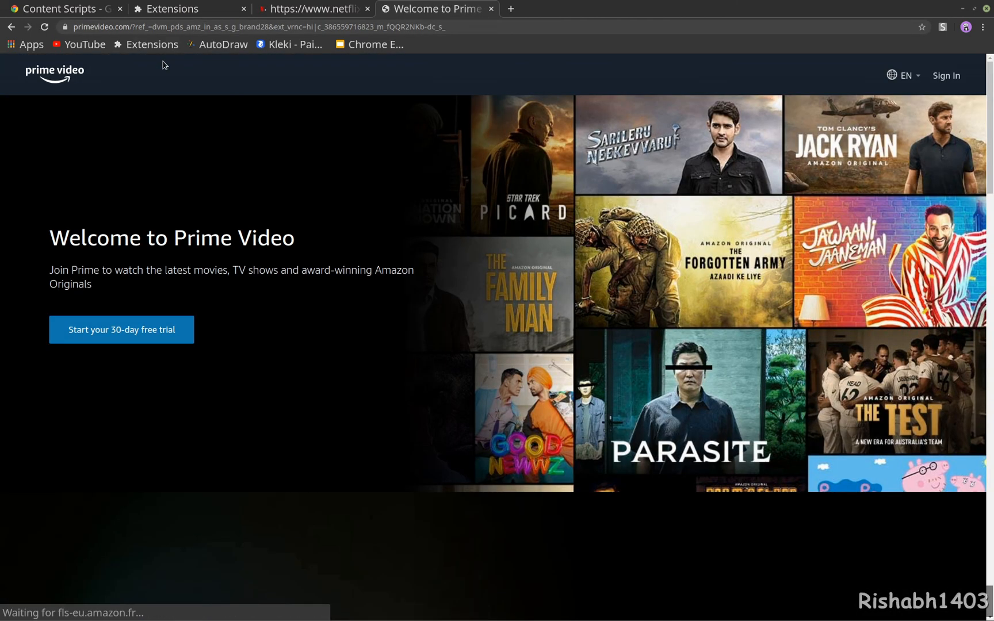
click(101, 26)
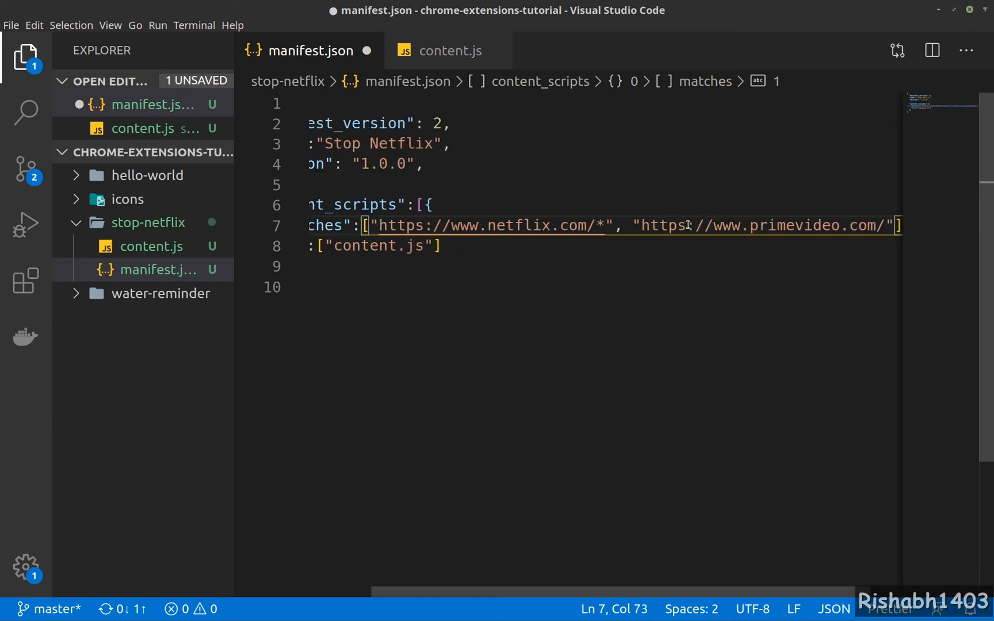
text(/*)
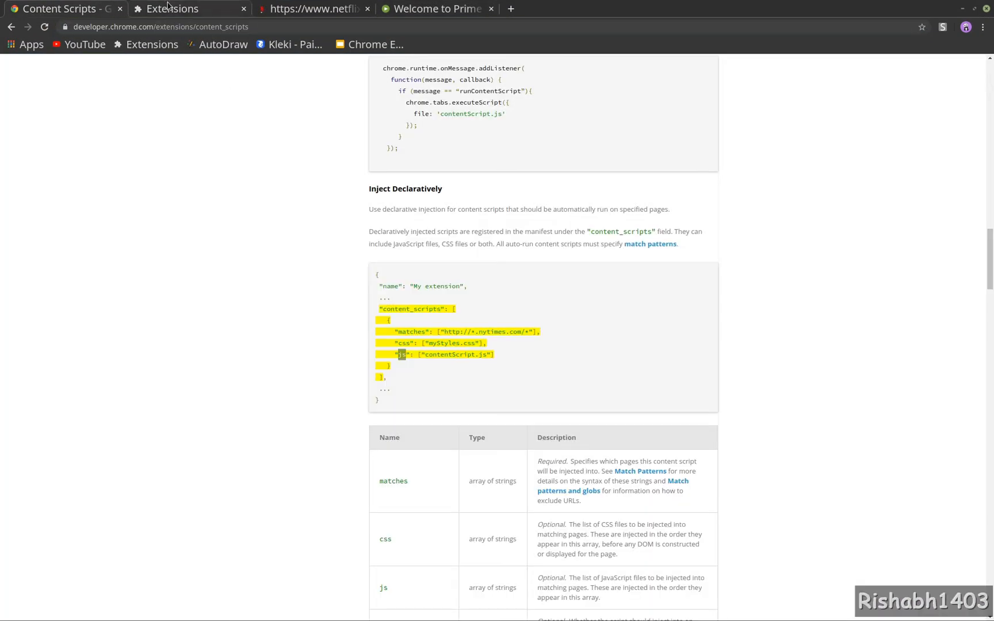
Step: Return to the Prime Video tab to reload it and test the extension
click(434, 9)
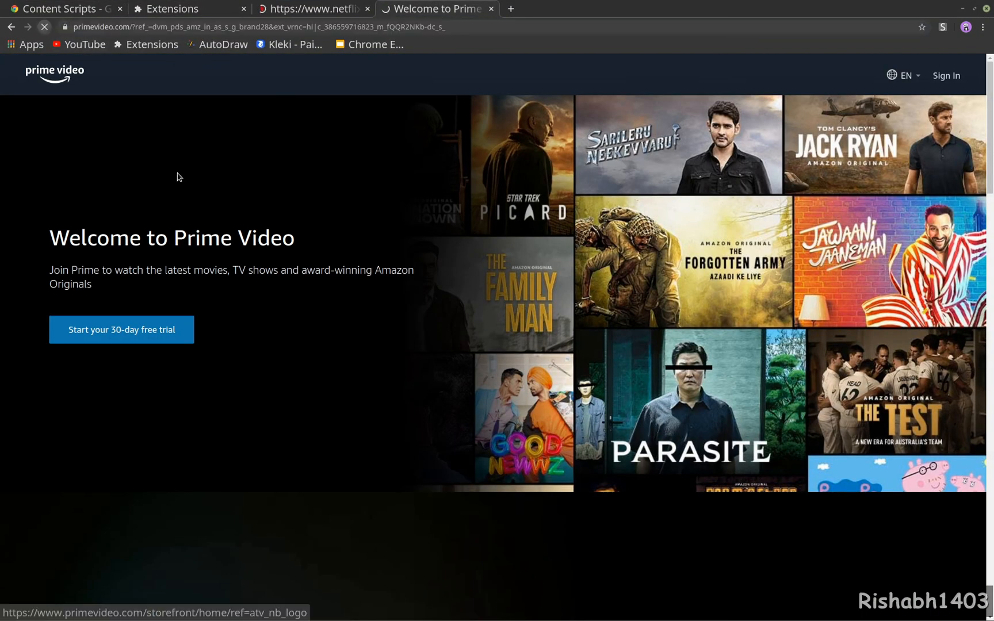